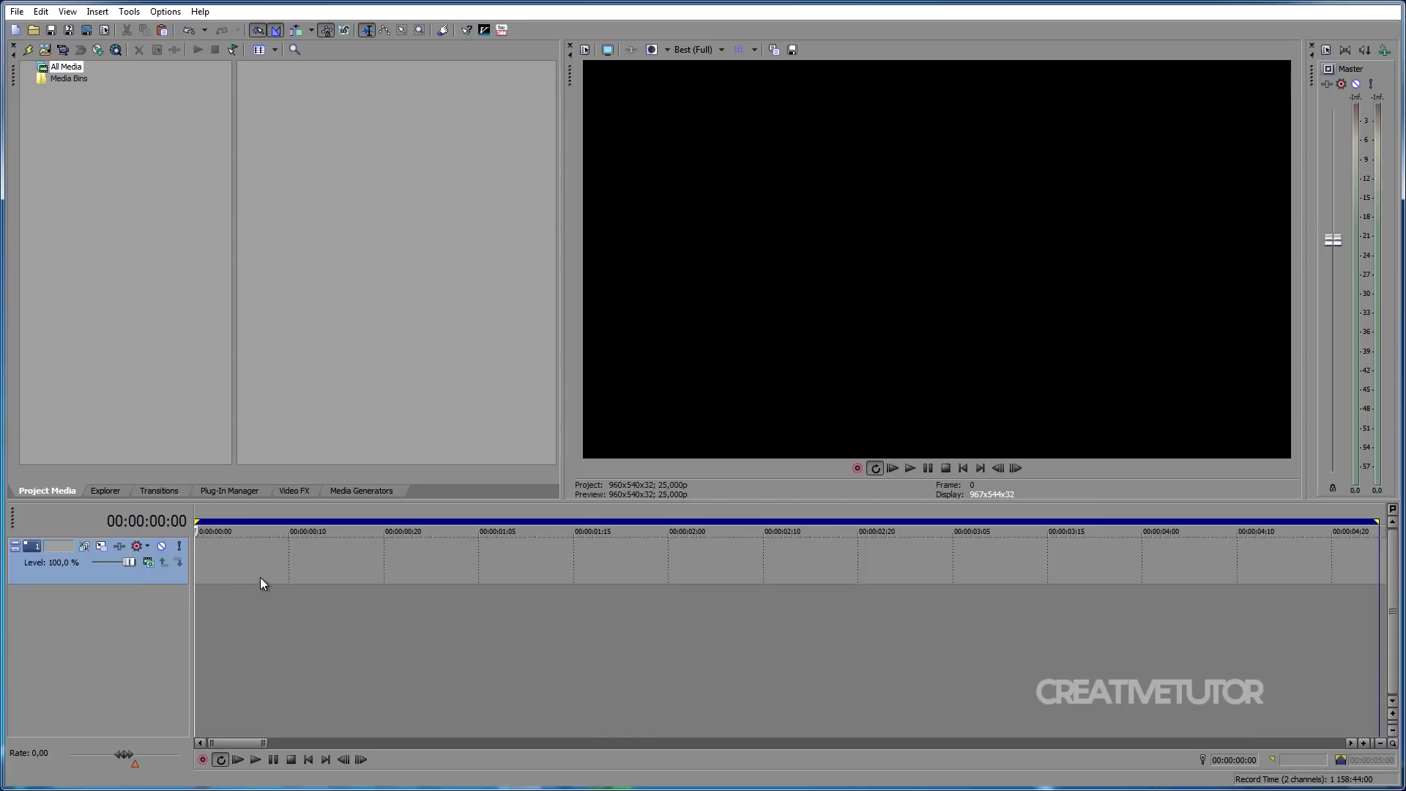
mouse_move(208, 551)
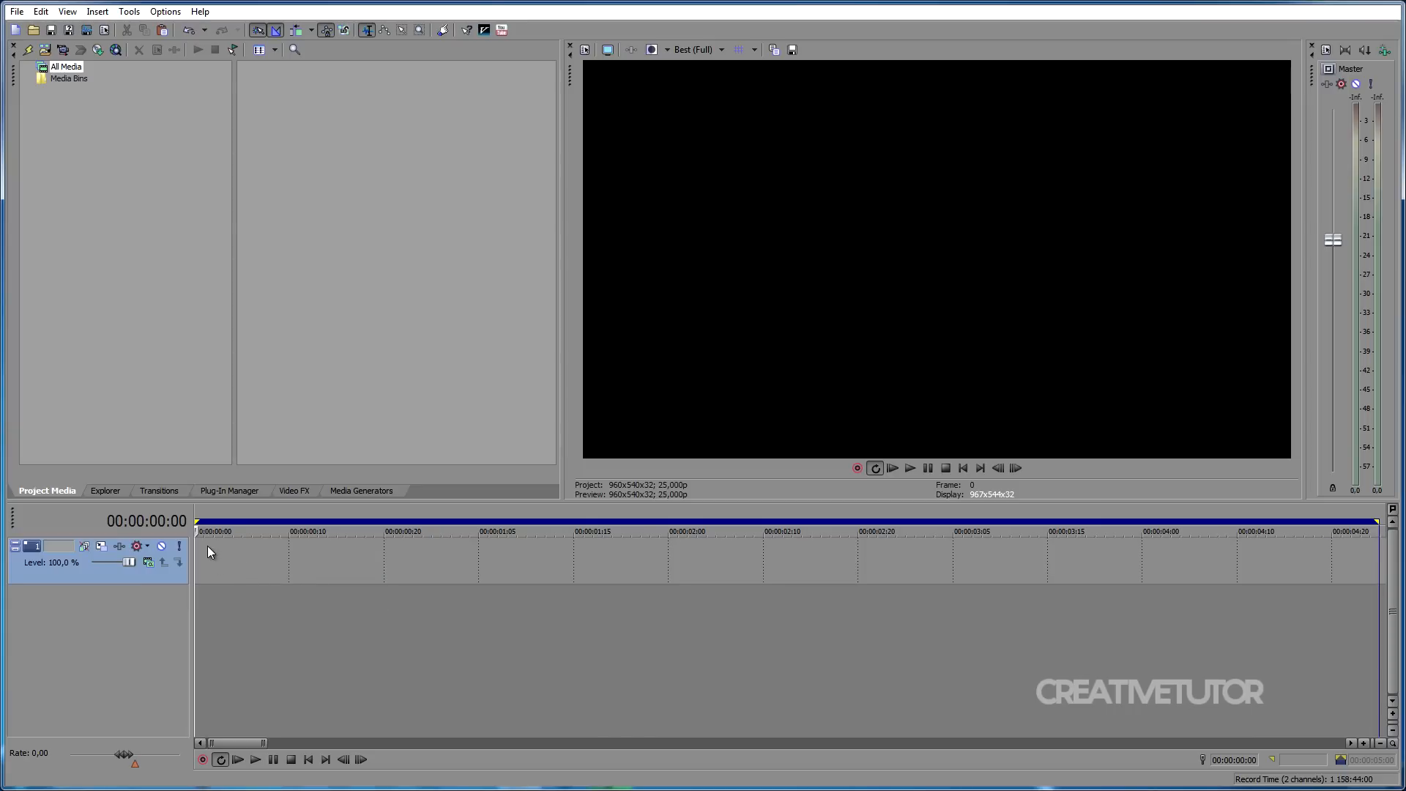
- Insert a text media event reading '3D TEXT' and set its font to Ash
right_click(208, 551)
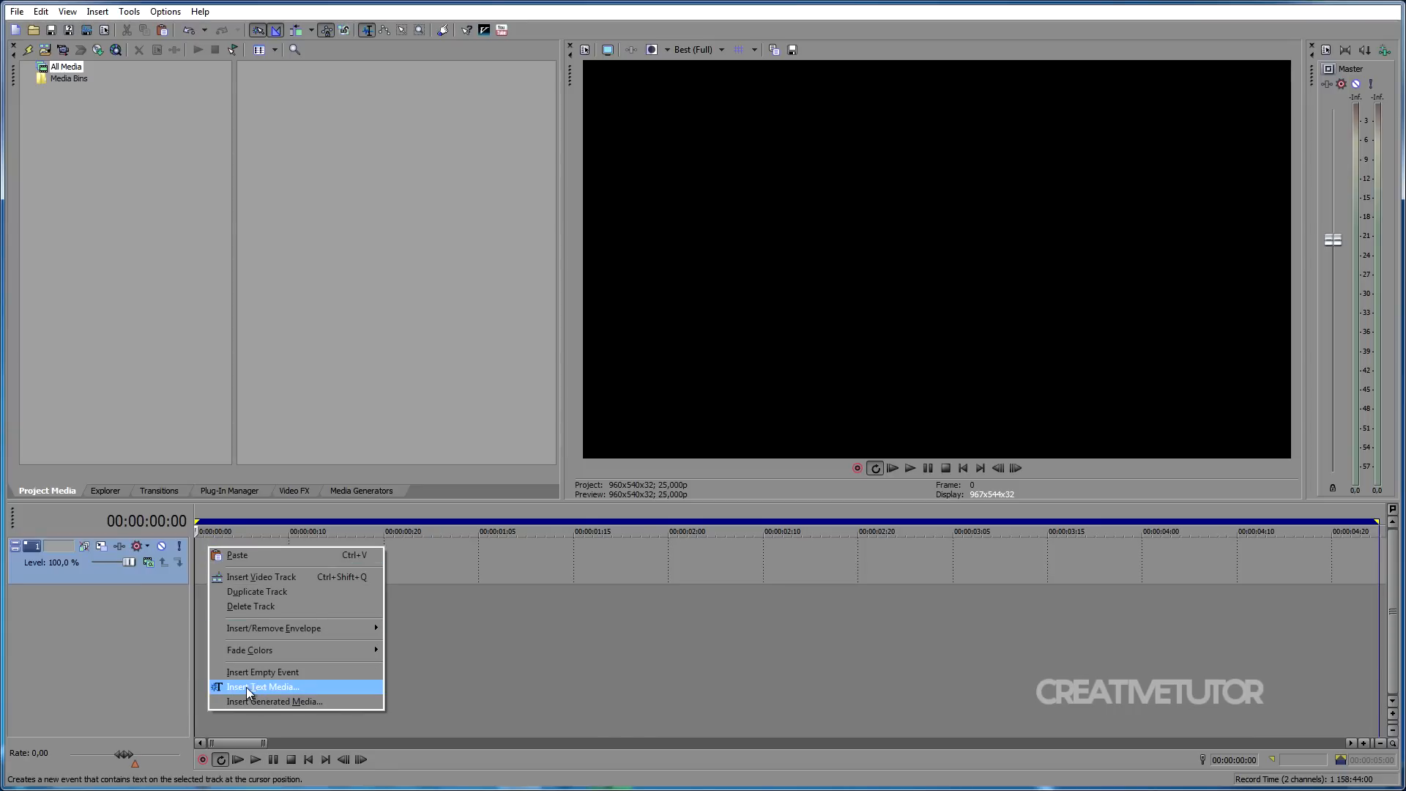
mouse_move(309, 691)
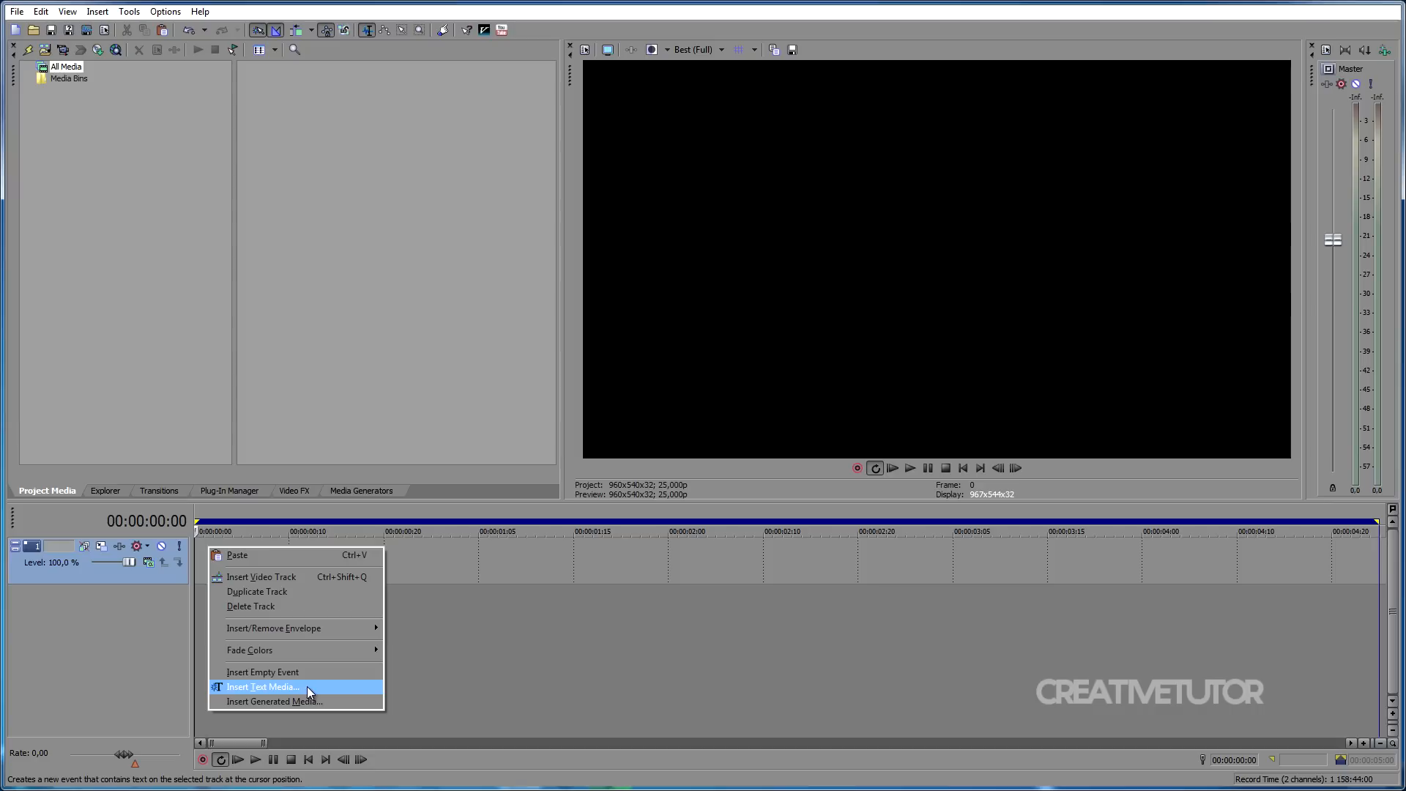
click(263, 687)
text(3)
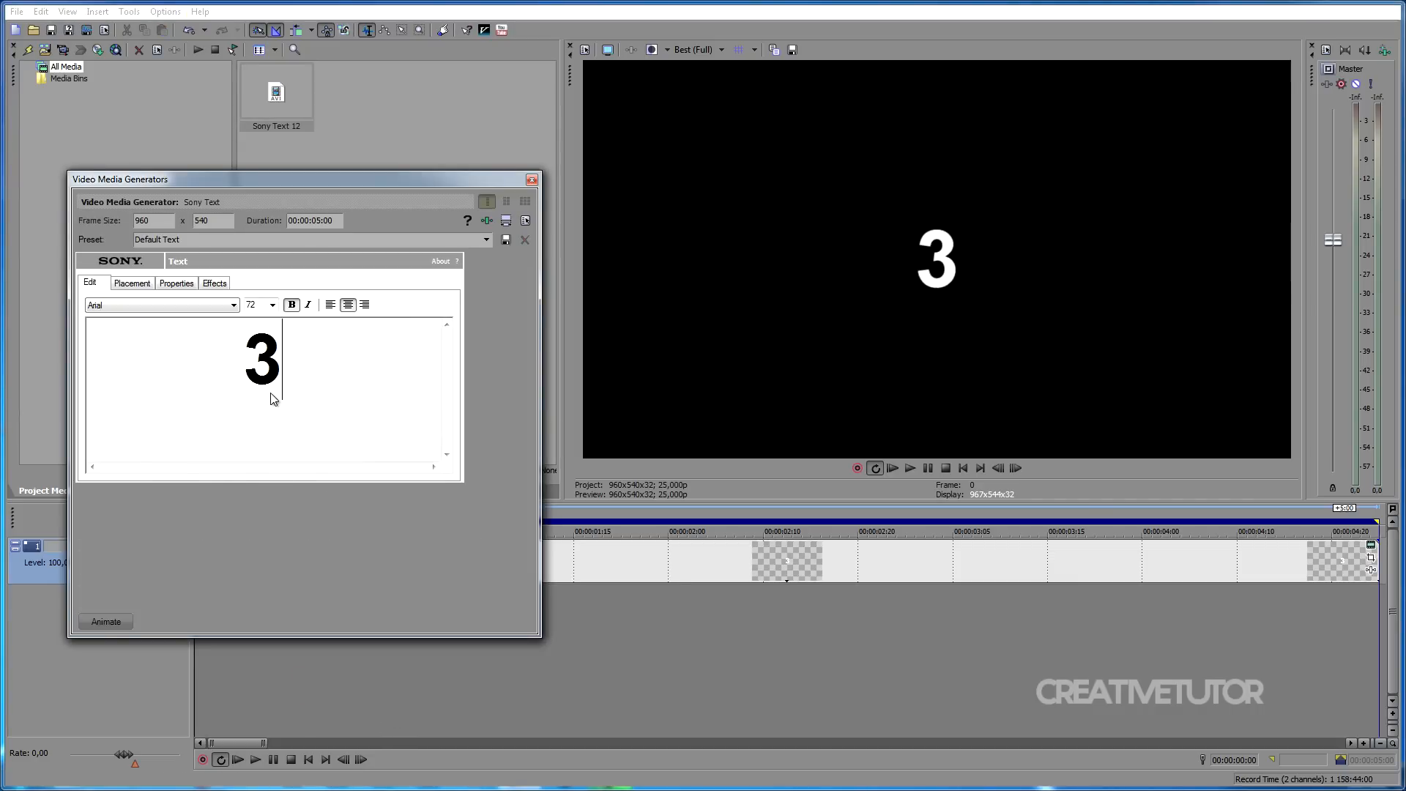
text(D T)
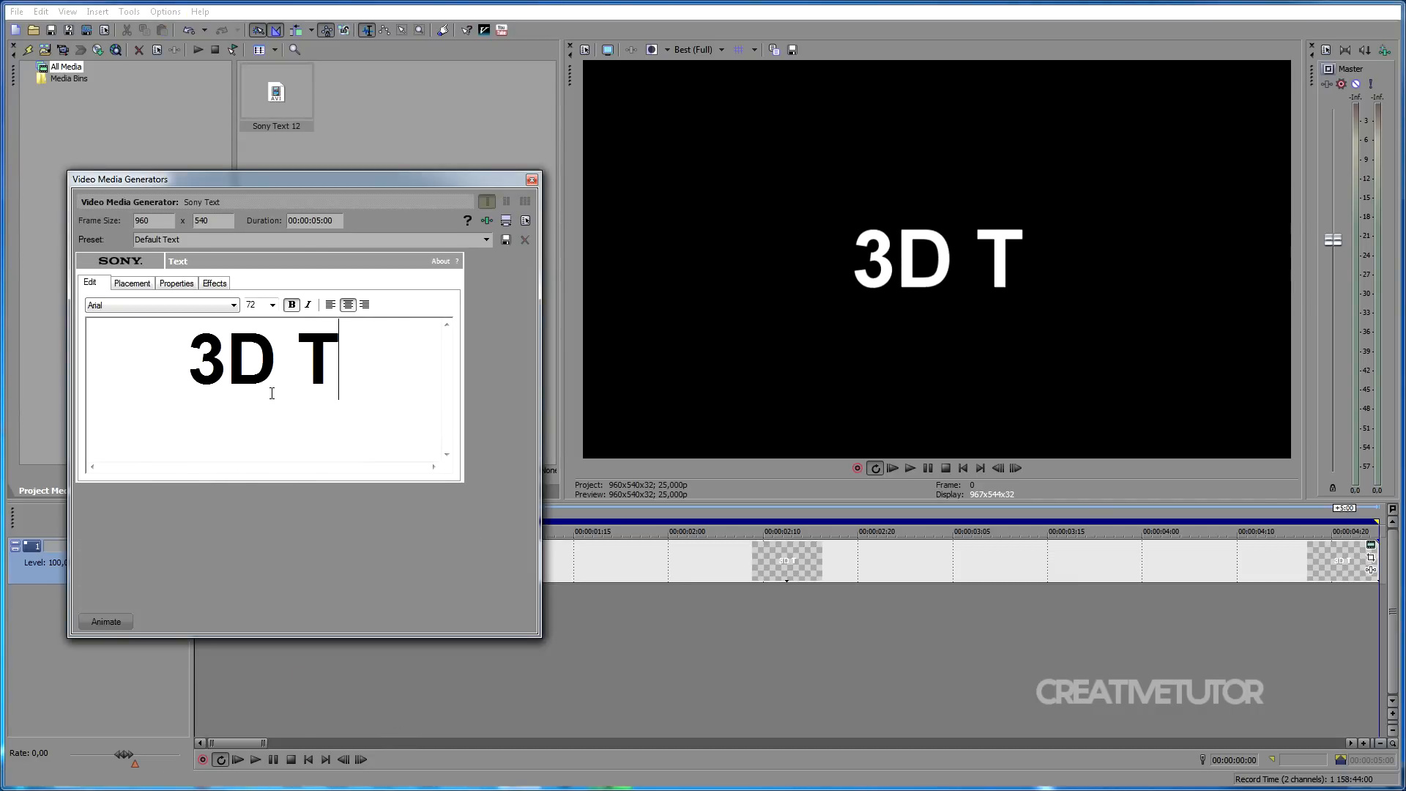
click(233, 305)
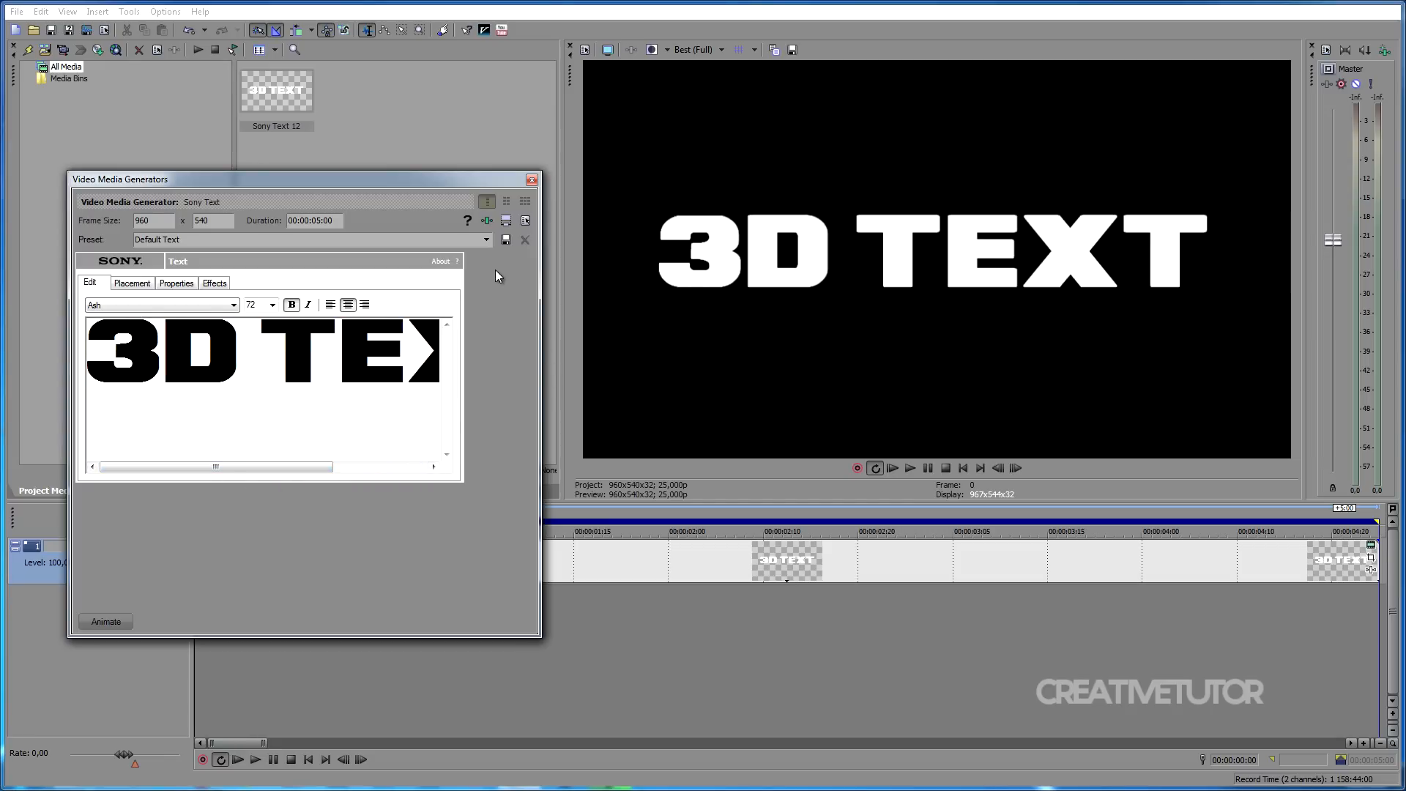
mouse_move(531, 180)
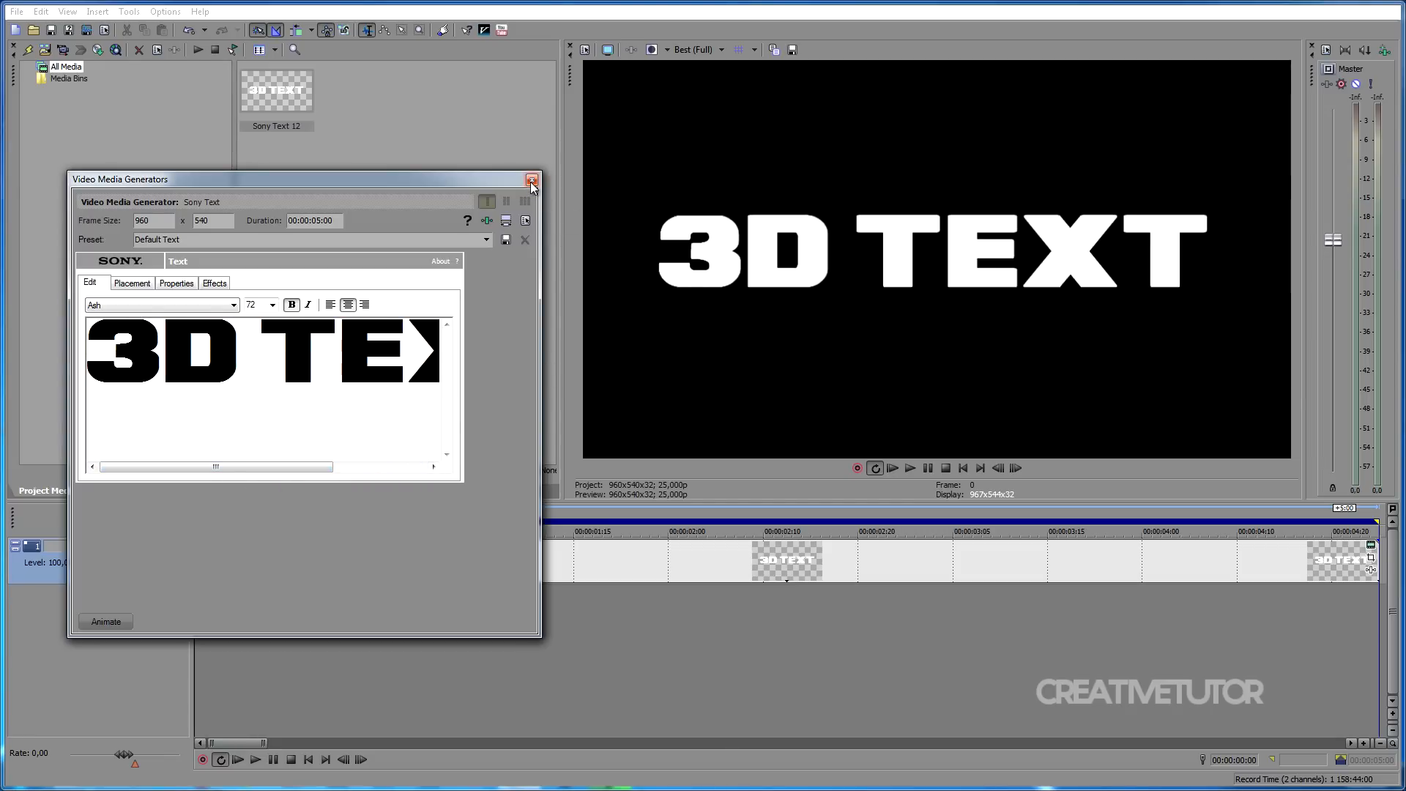
- Add the Elliptical White to Black gradient preset on a new top video track
click(532, 180)
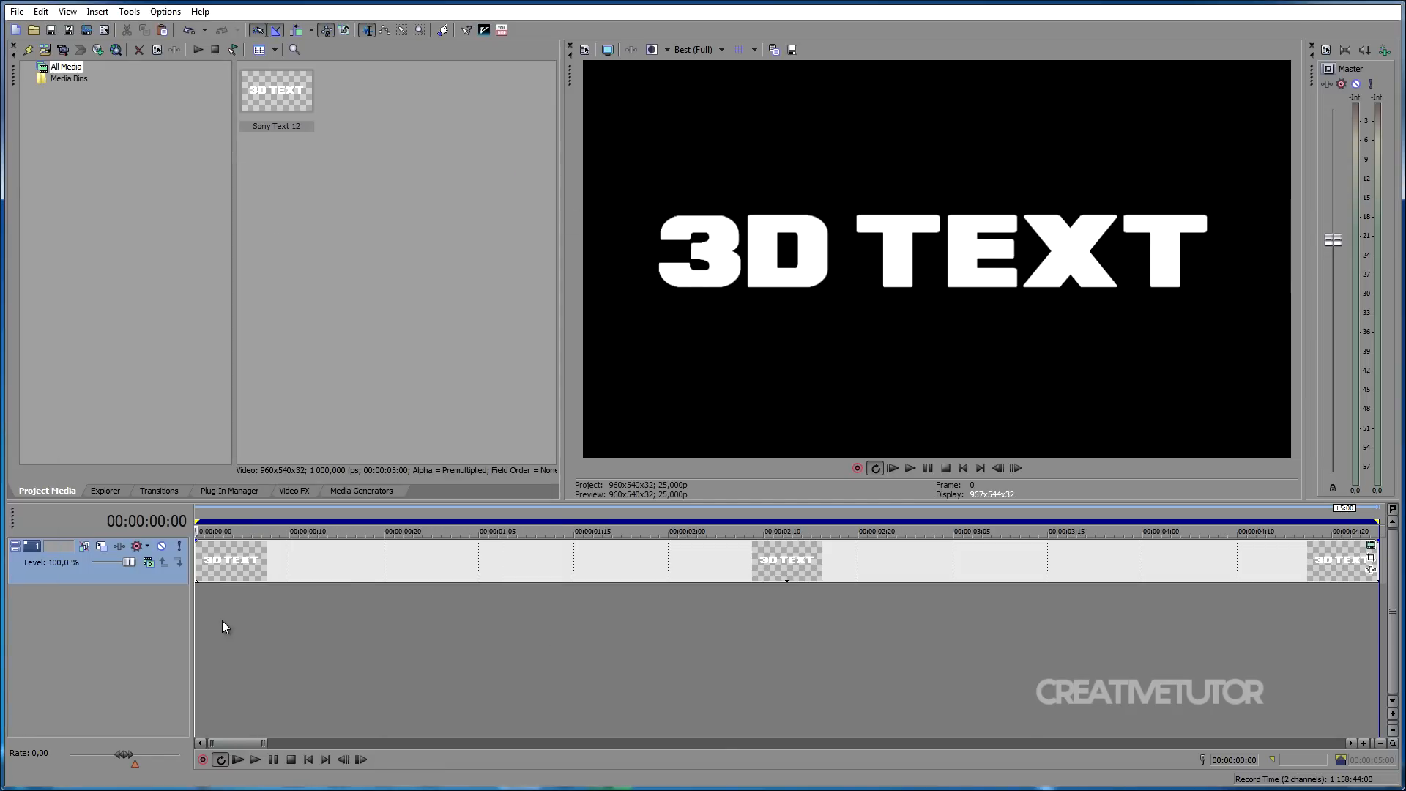
click(320, 662)
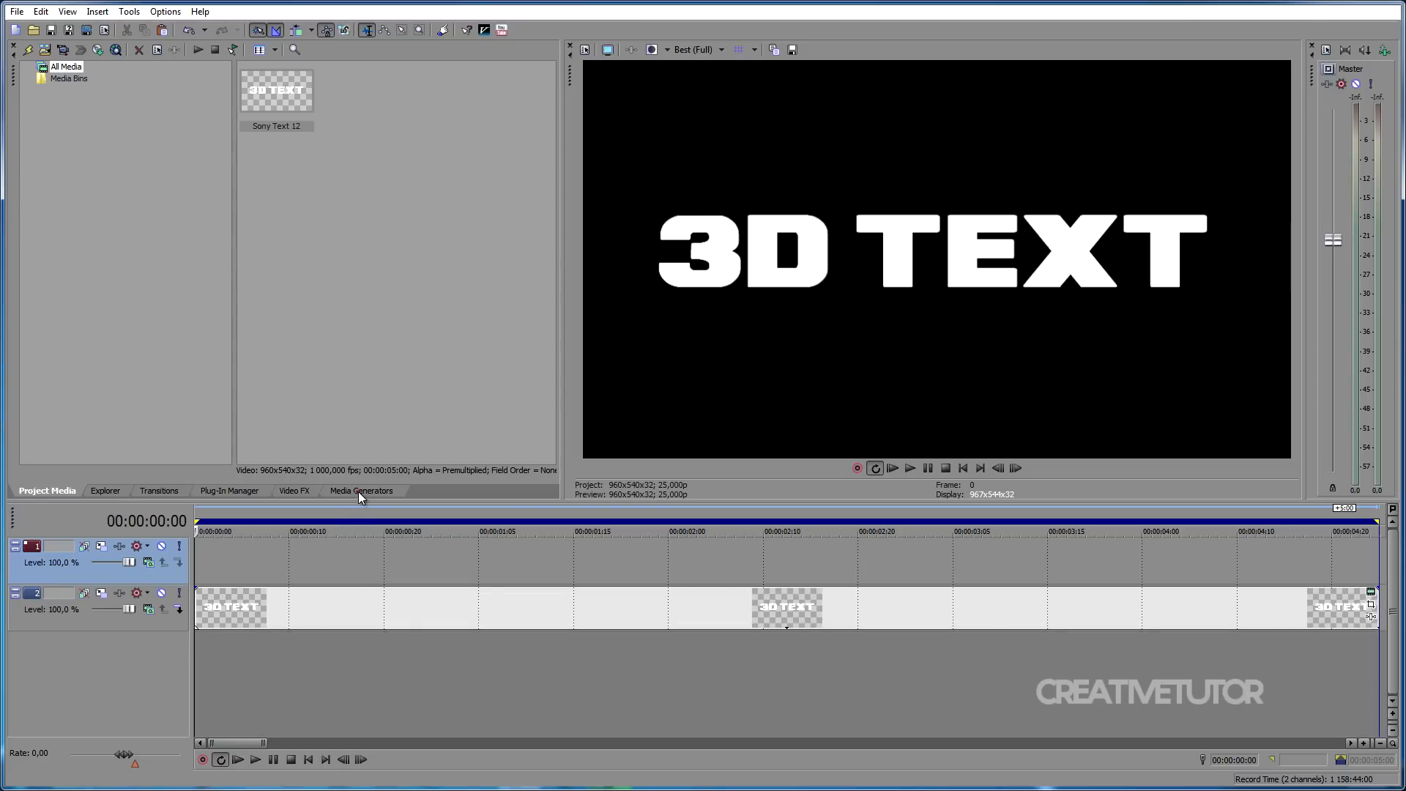
click(360, 491)
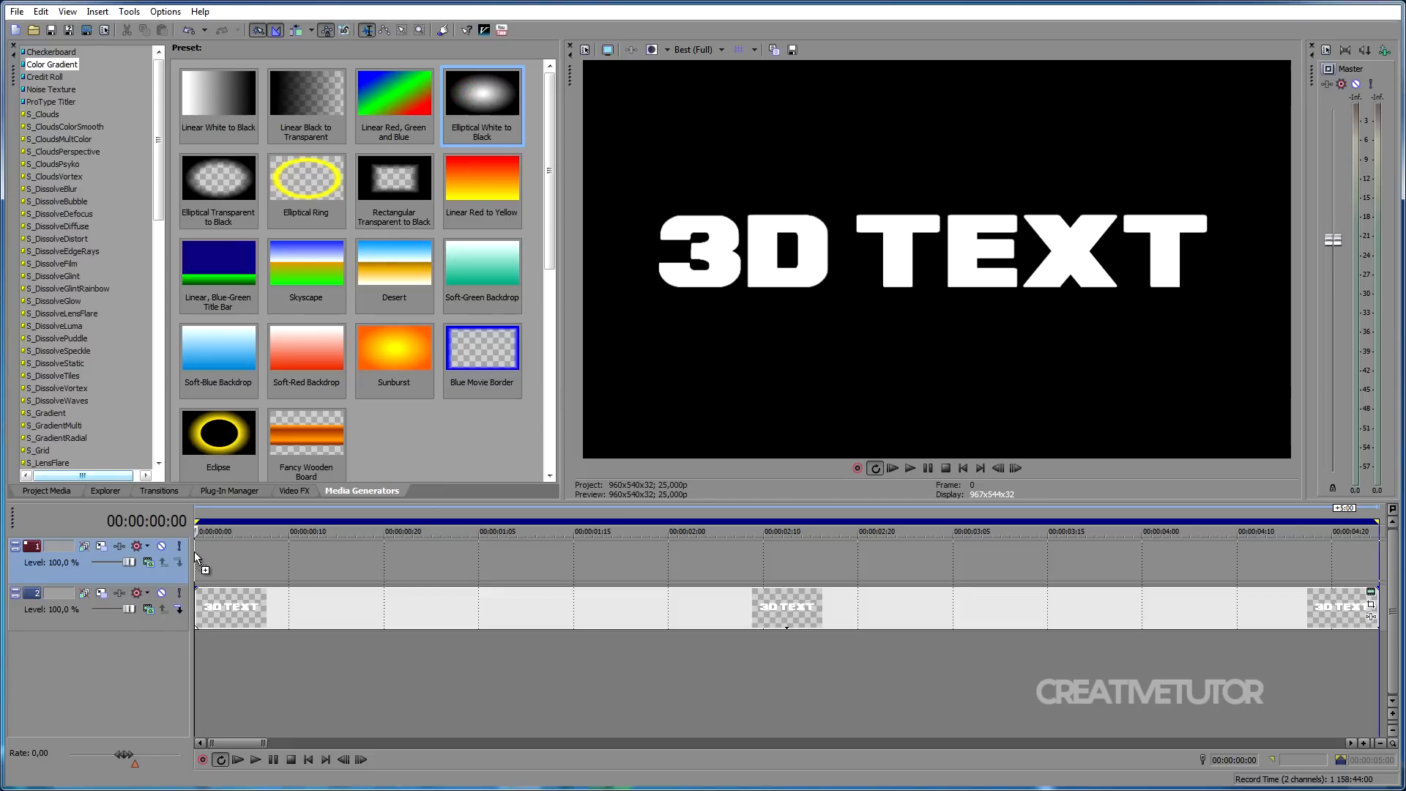
double_click(482, 95)
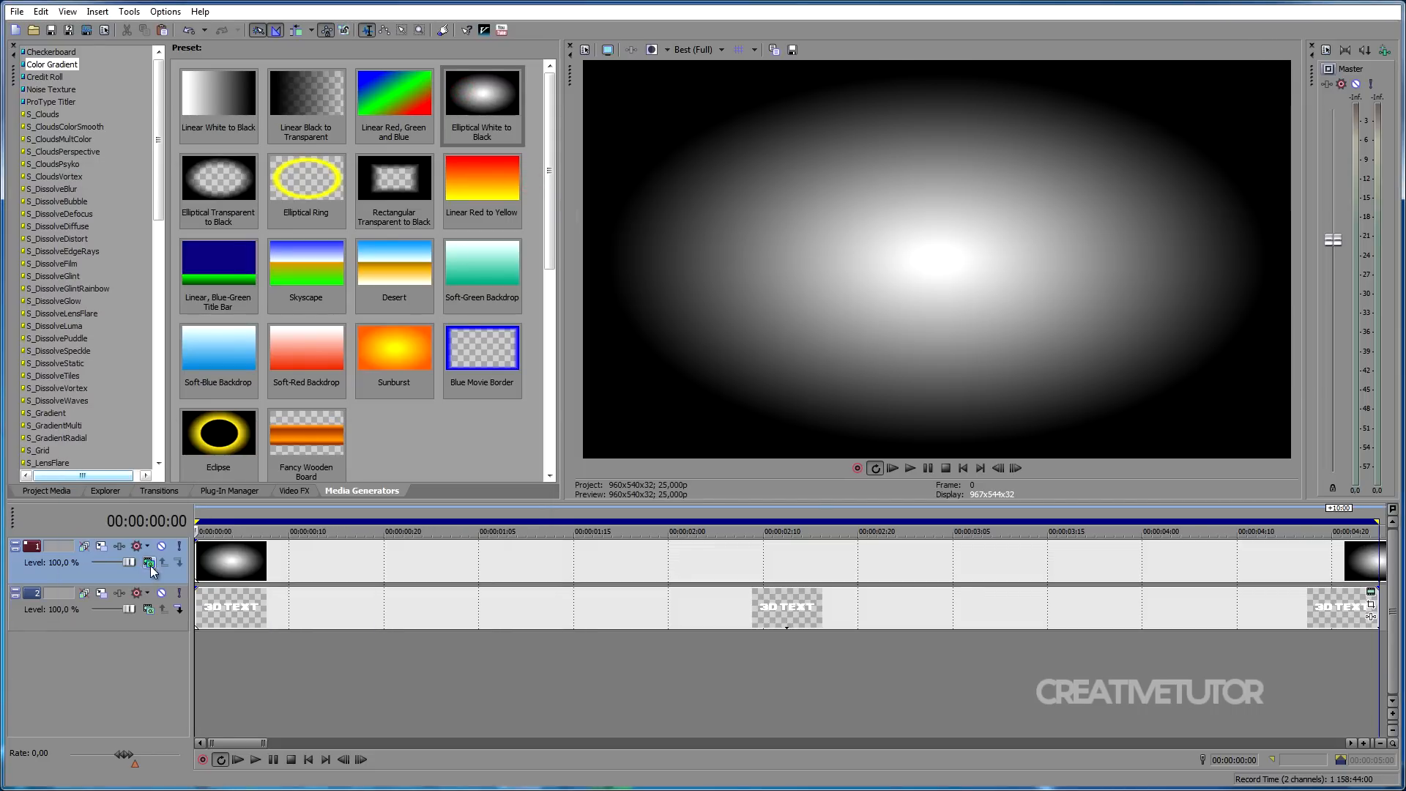
- Set the gradient track's compositing mode to Multiply (Mask)
click(149, 562)
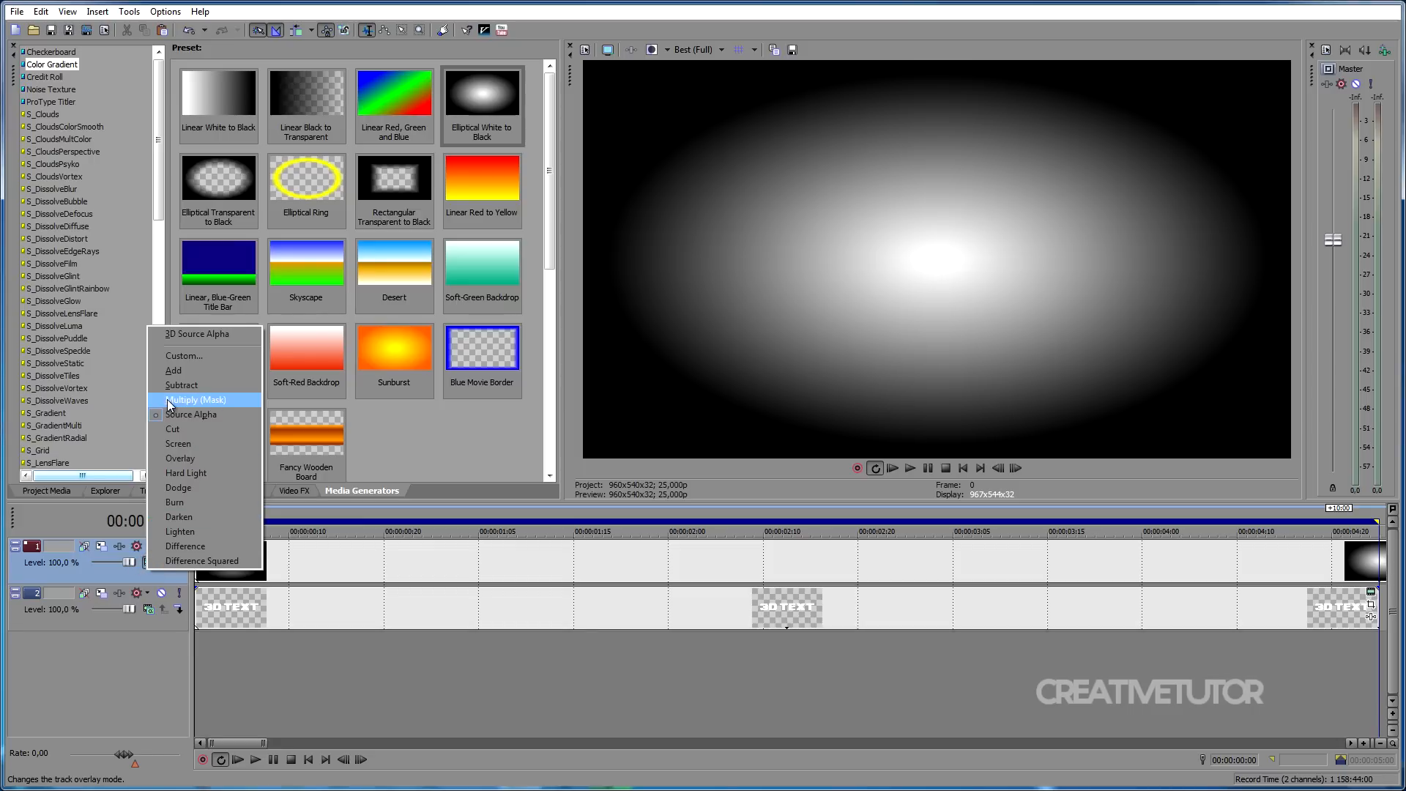
mouse_move(231, 403)
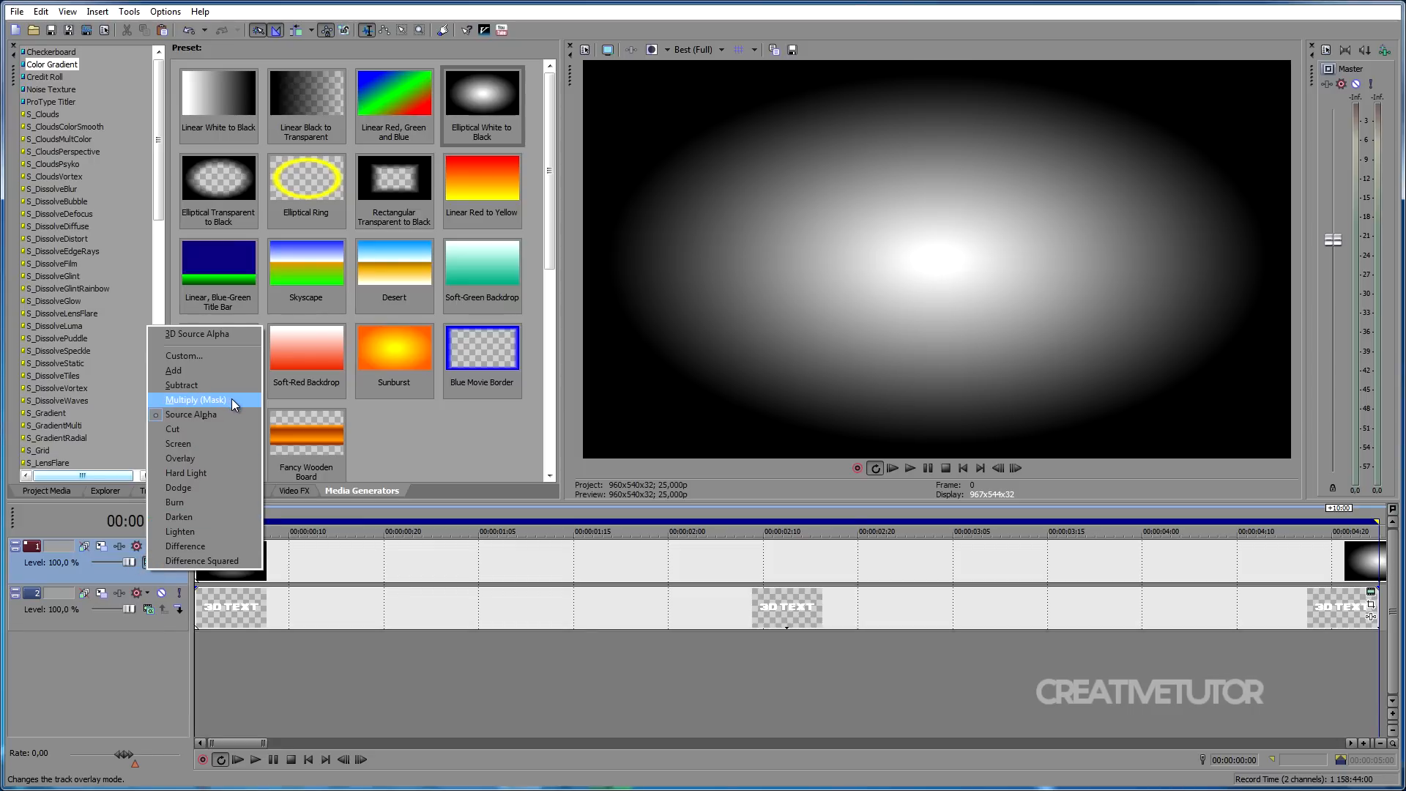
click(195, 399)
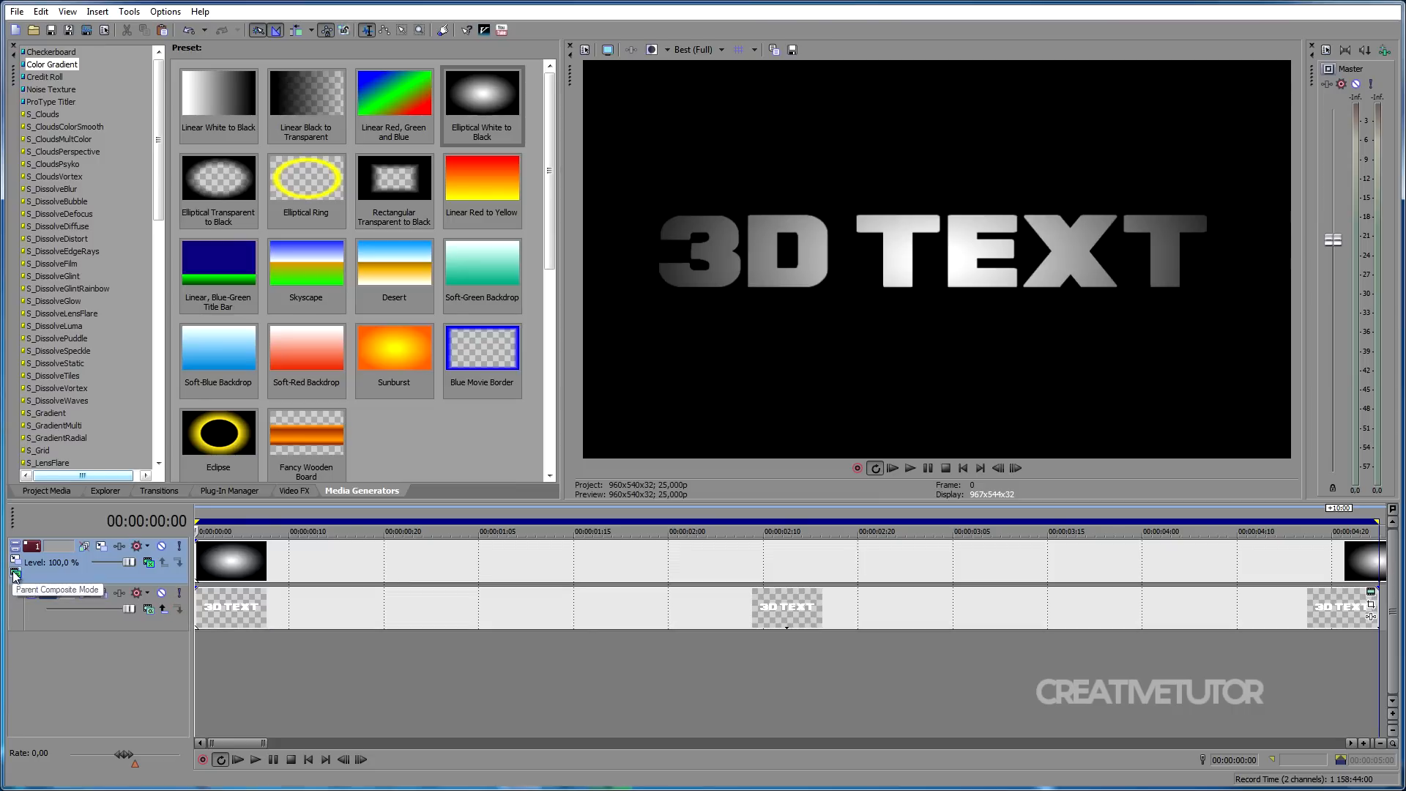
click(14, 574)
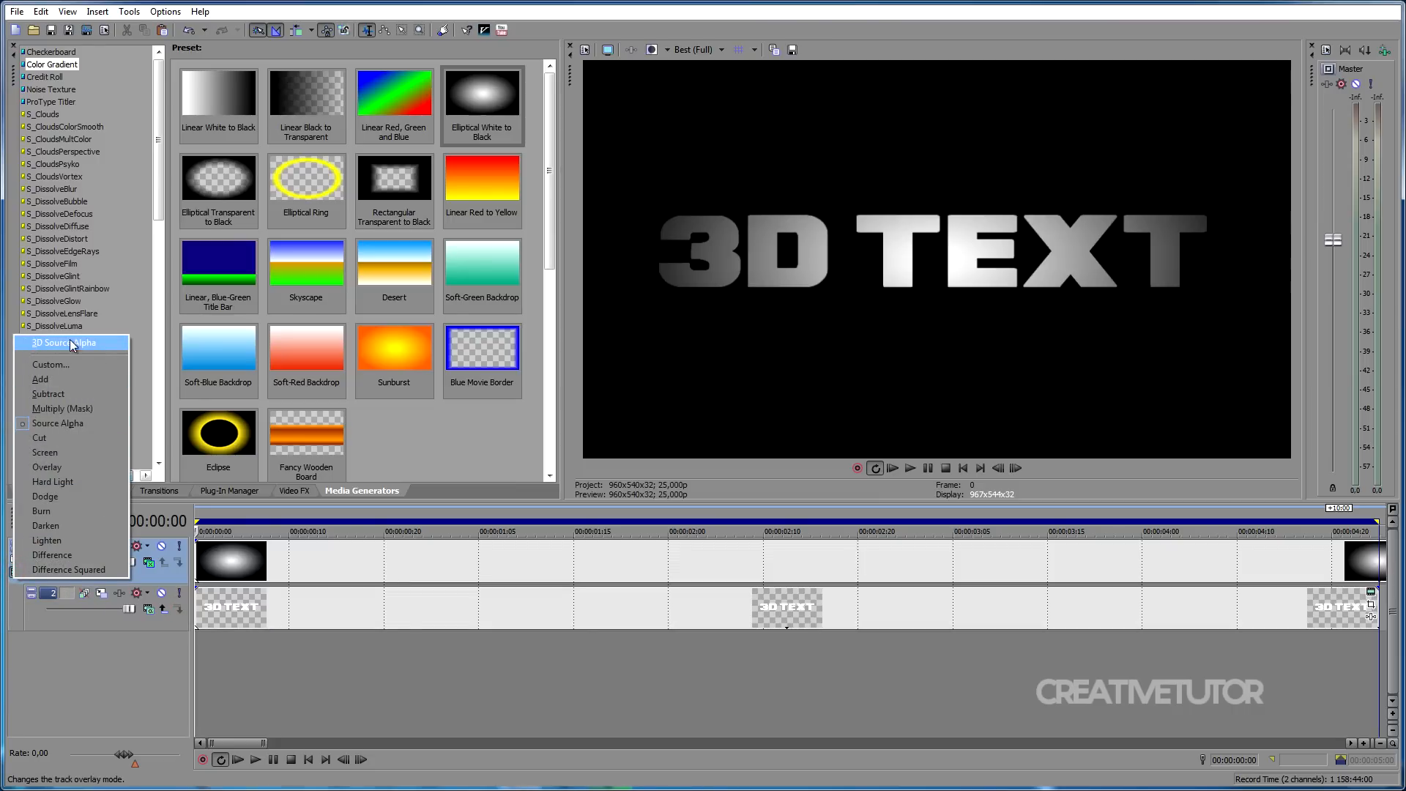
mouse_move(104, 348)
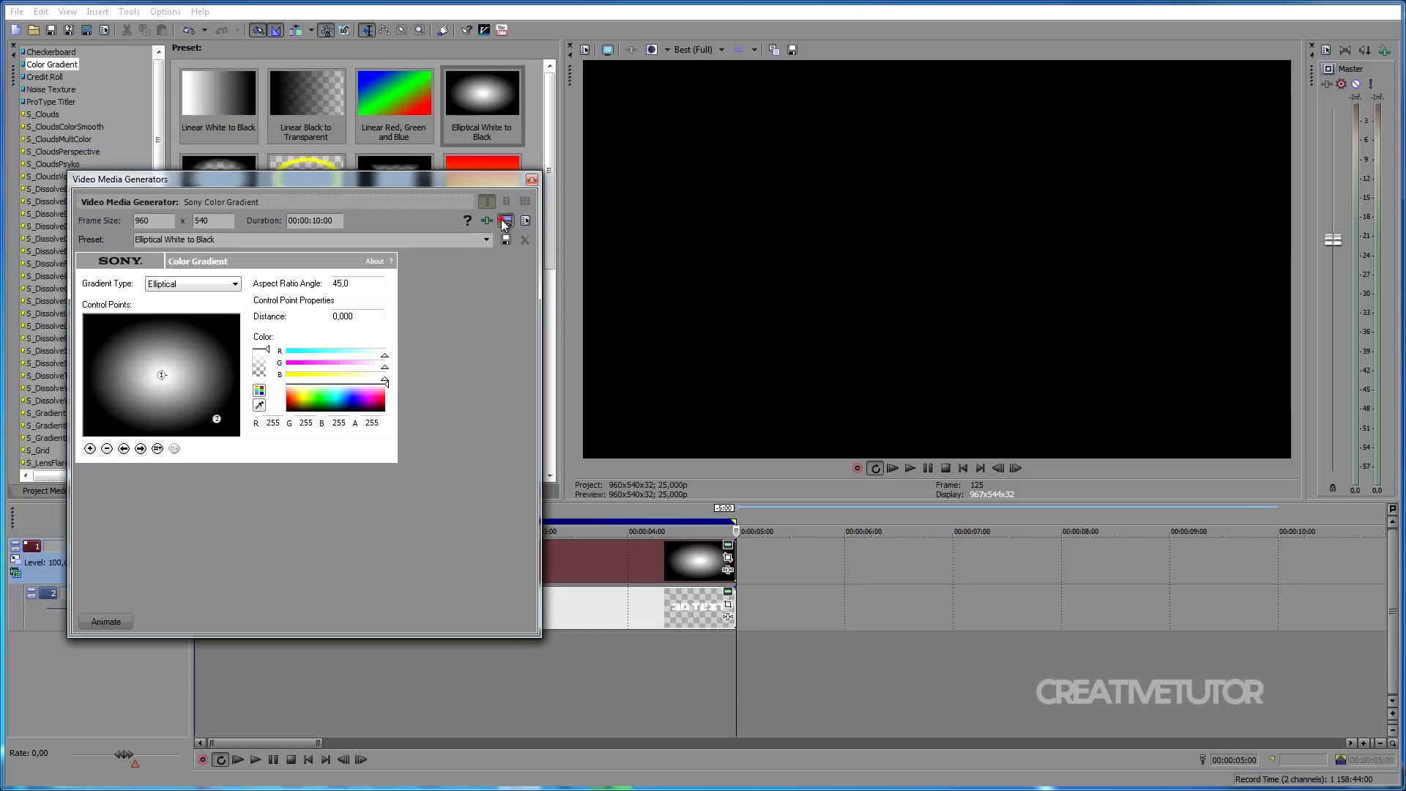
- Set the gradient's generated duration to five seconds, matching the title event
triple_click(314, 221)
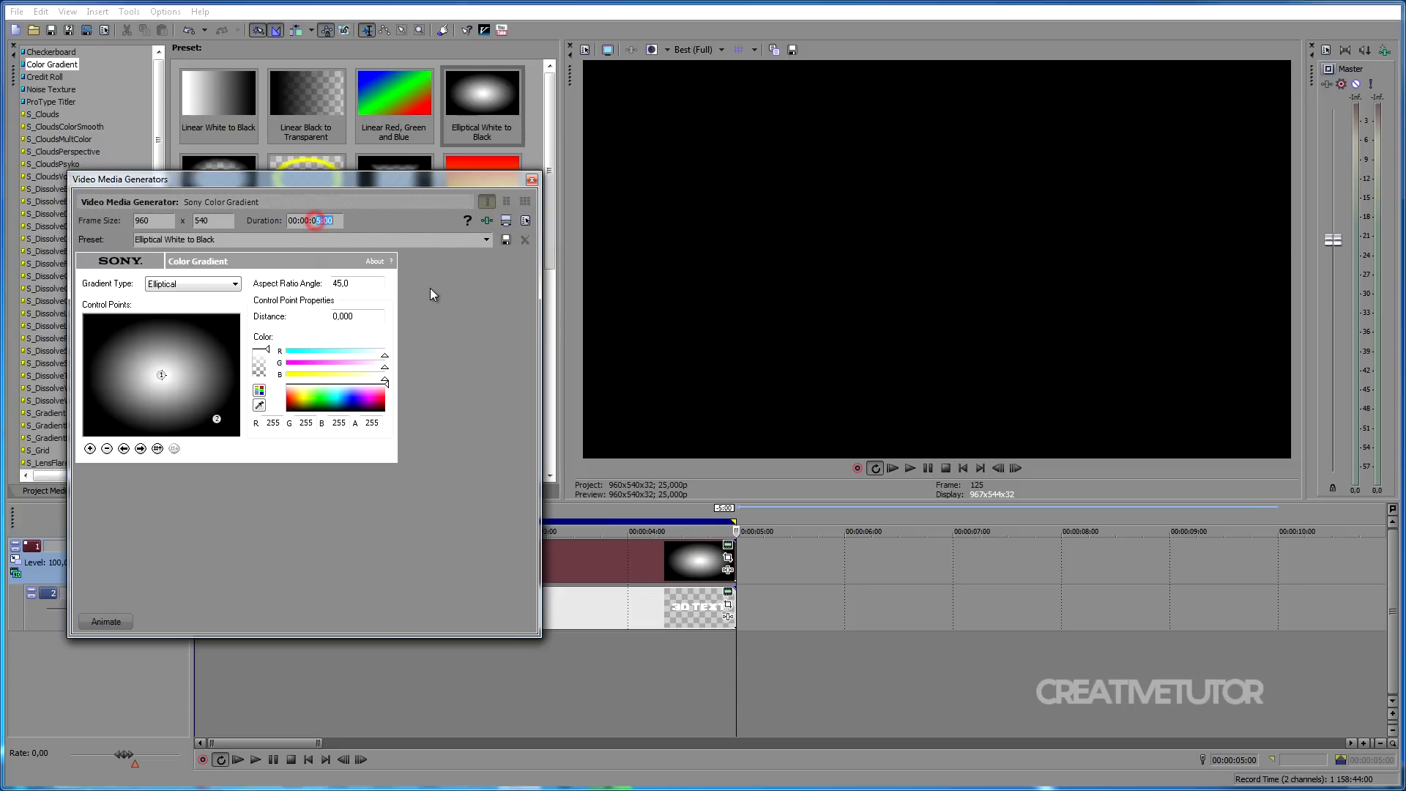
click(532, 180)
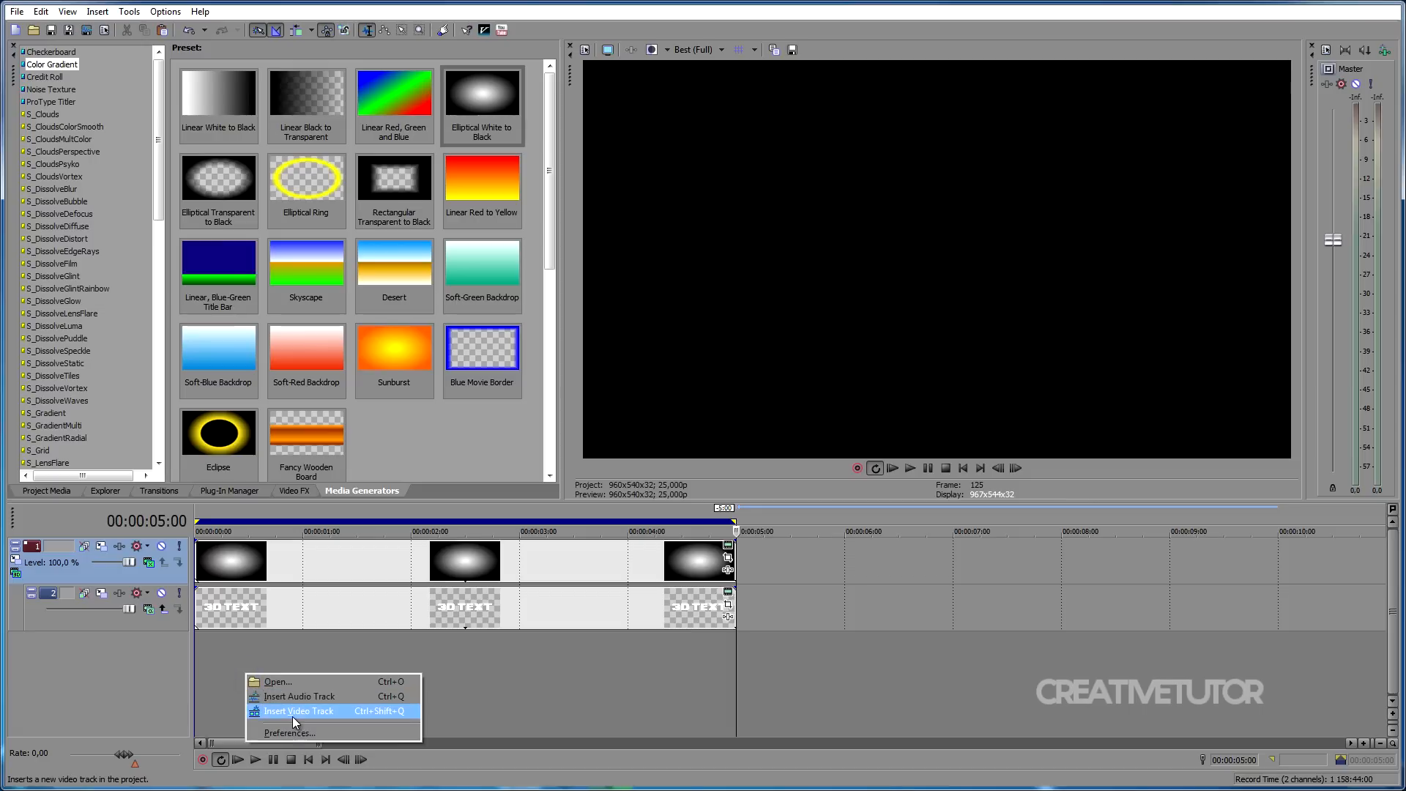
- Insert a video track and paste a new copy of the '3D TEXT' events onto it
click(299, 710)
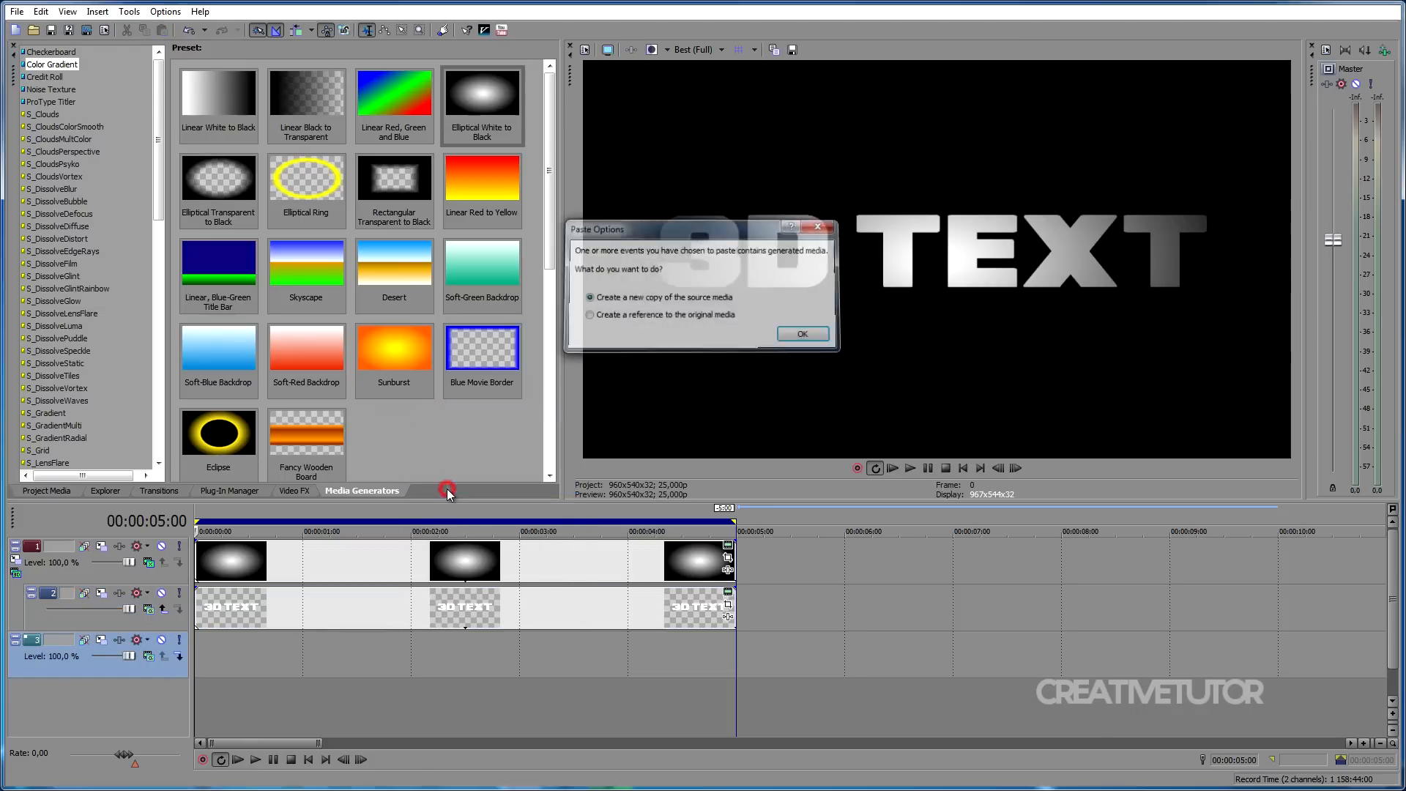
click(800, 334)
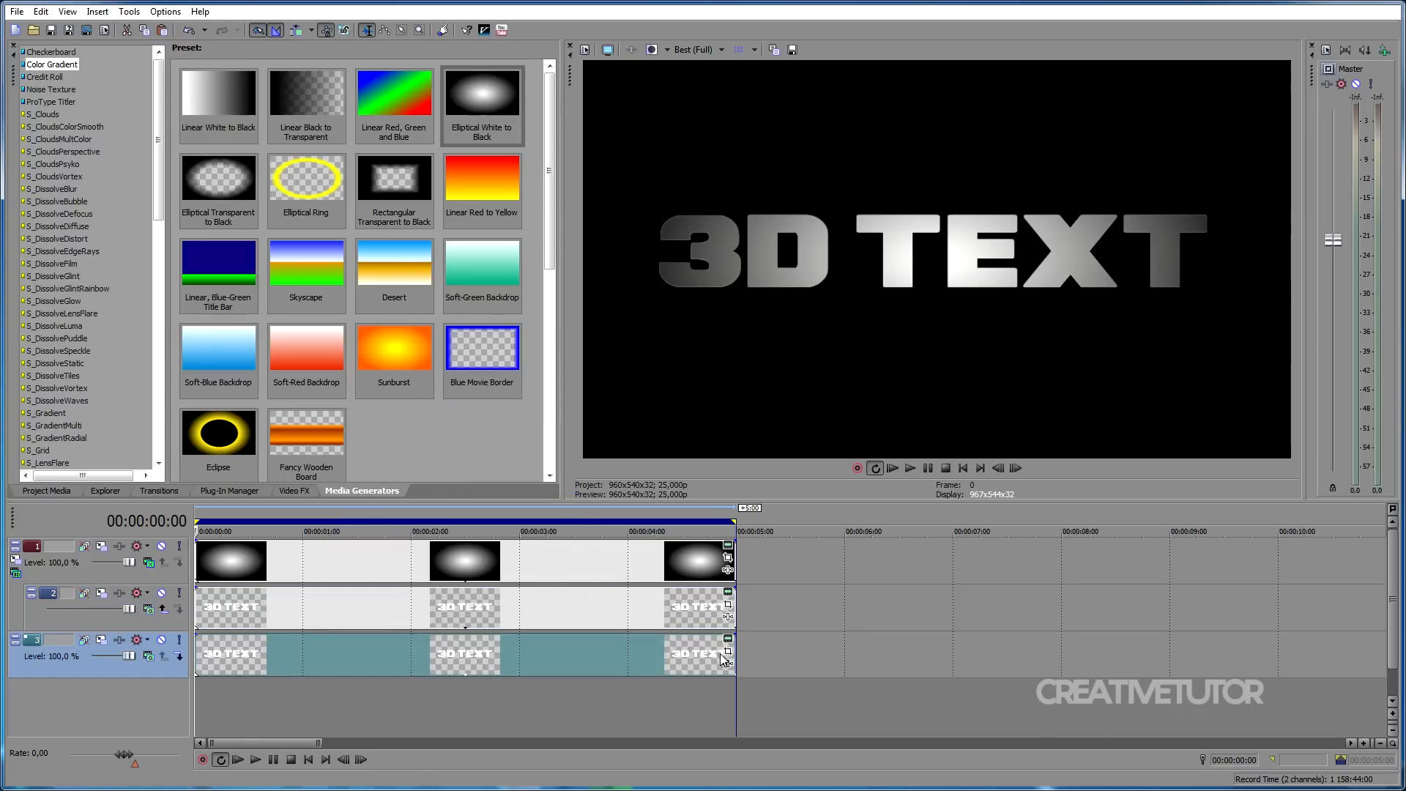
- Give the pasted copy an elliptical mask with Negative mode, Both feather type, feather 20
click(727, 632)
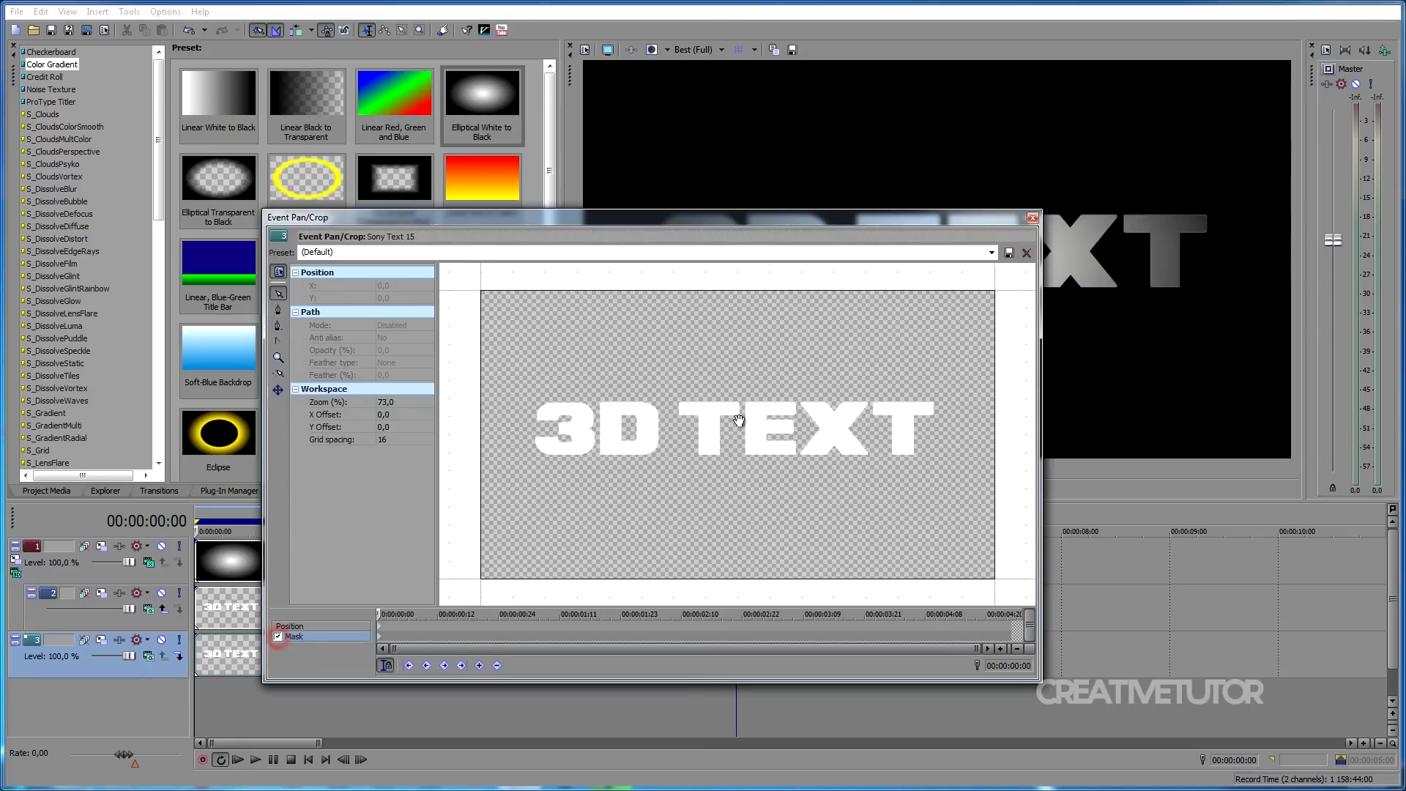
mouse_move(278, 312)
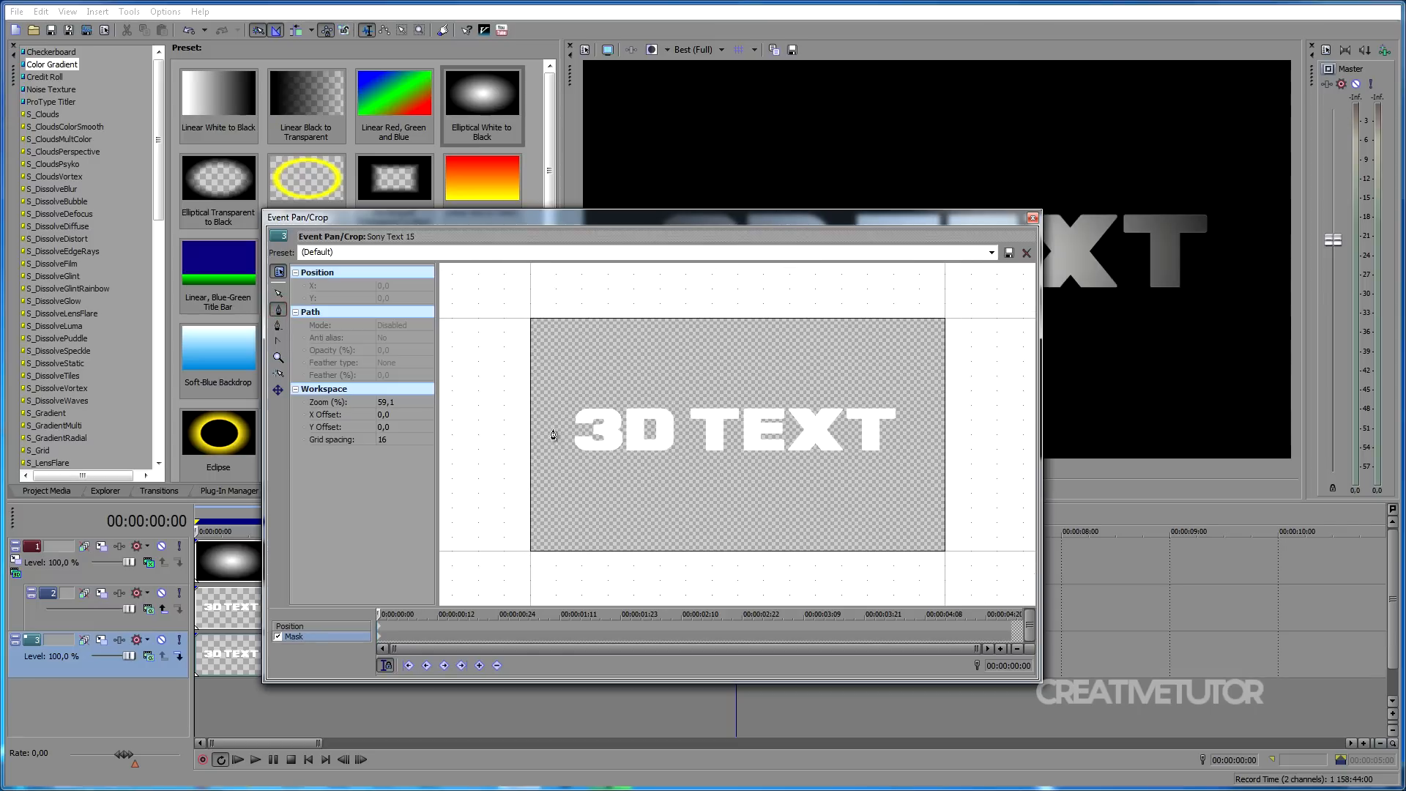
mouse_move(500, 404)
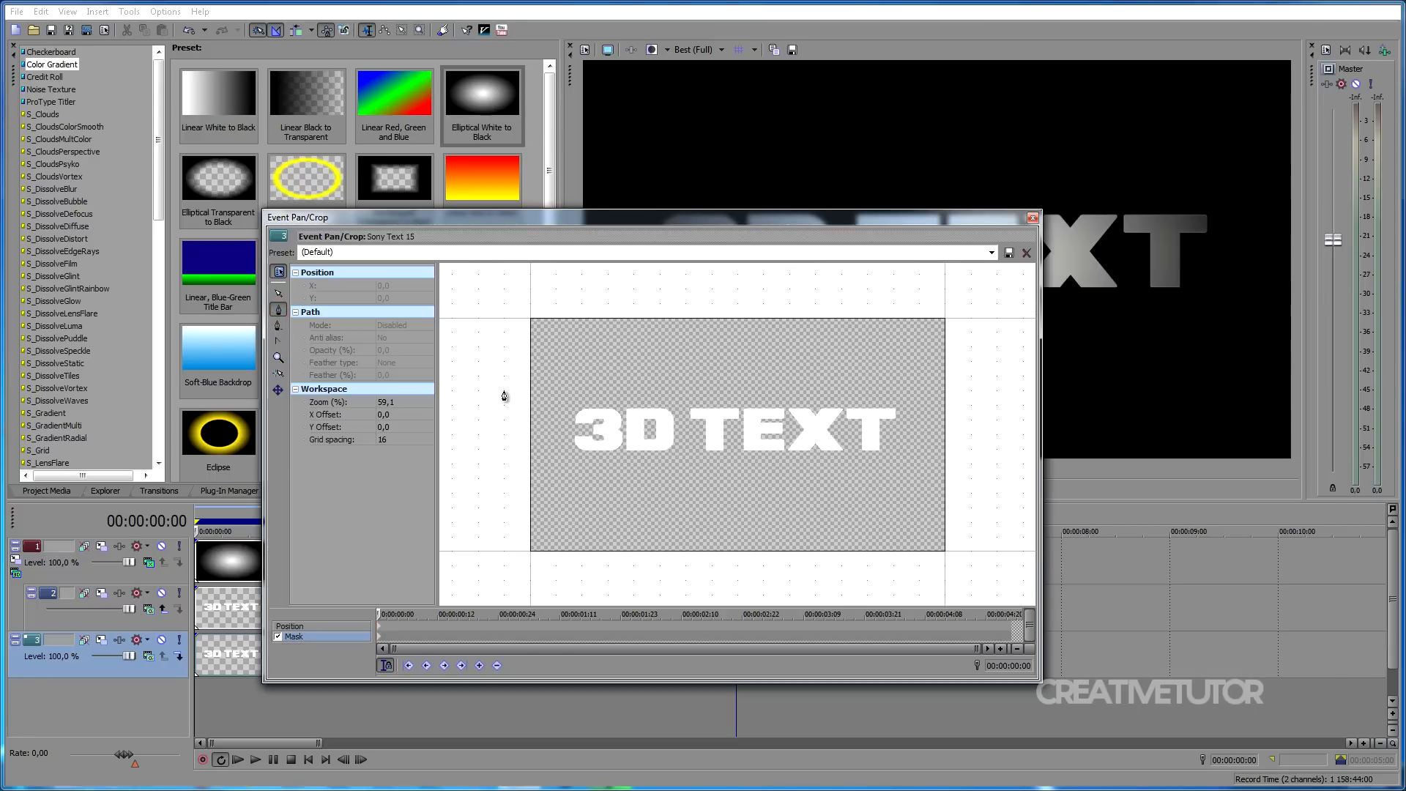
click(503, 390)
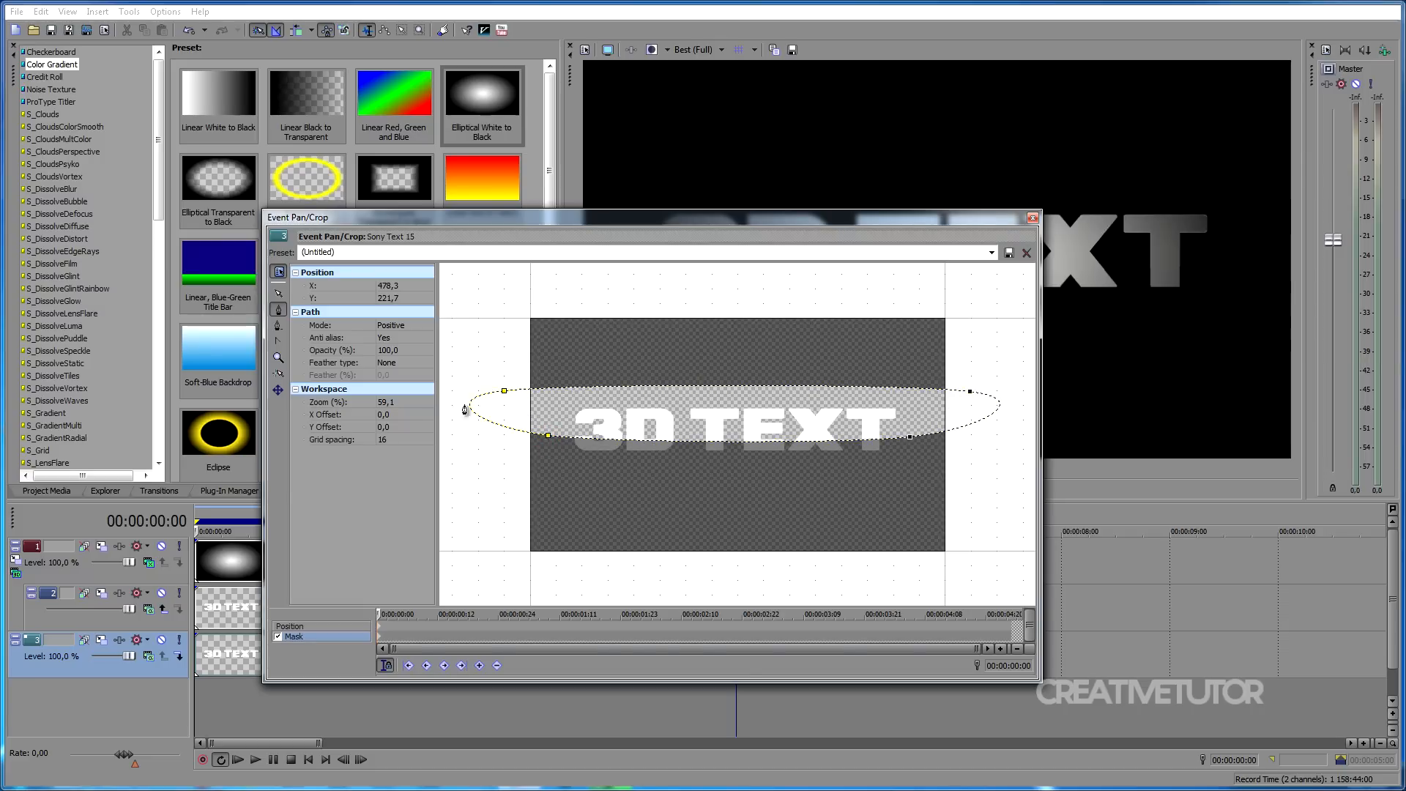
click(278, 296)
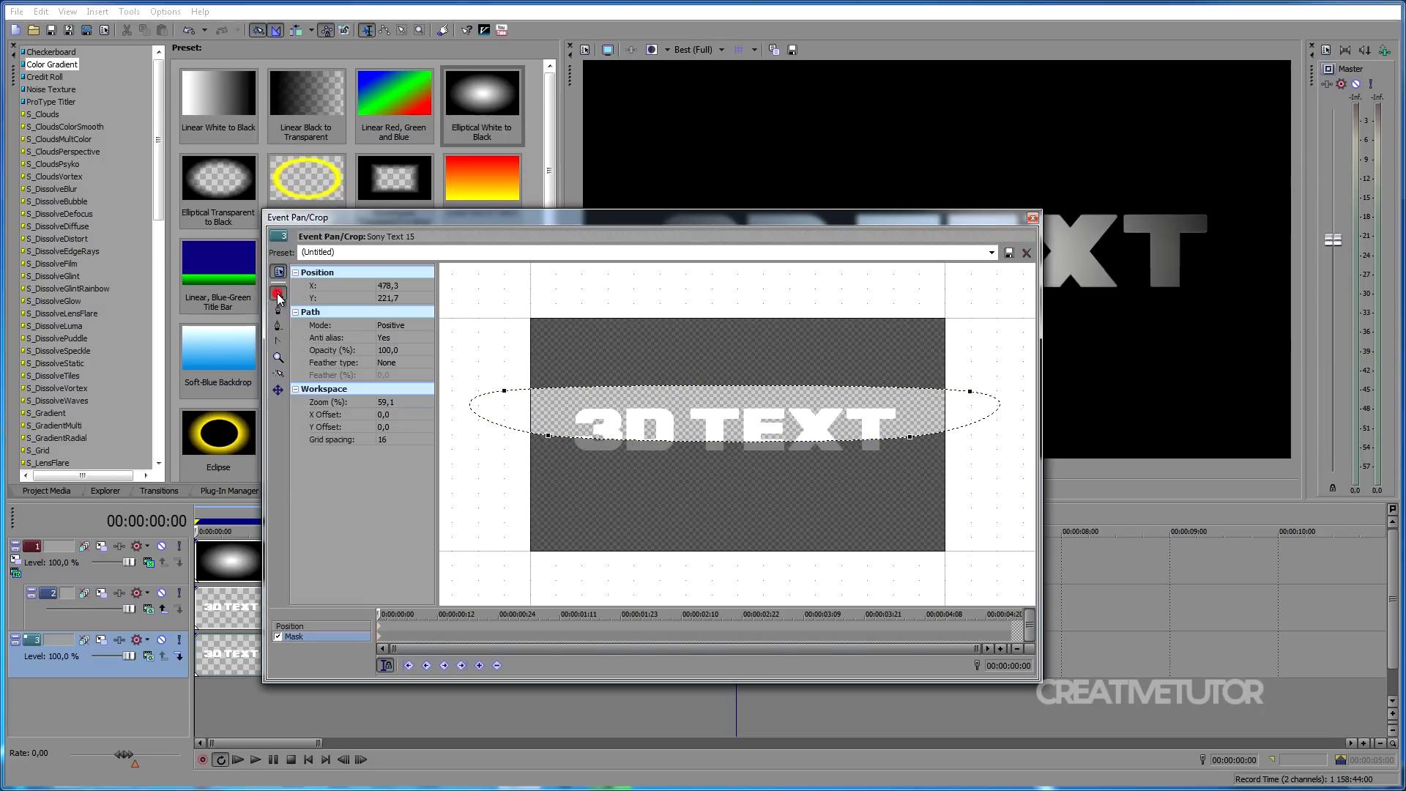
click(426, 324)
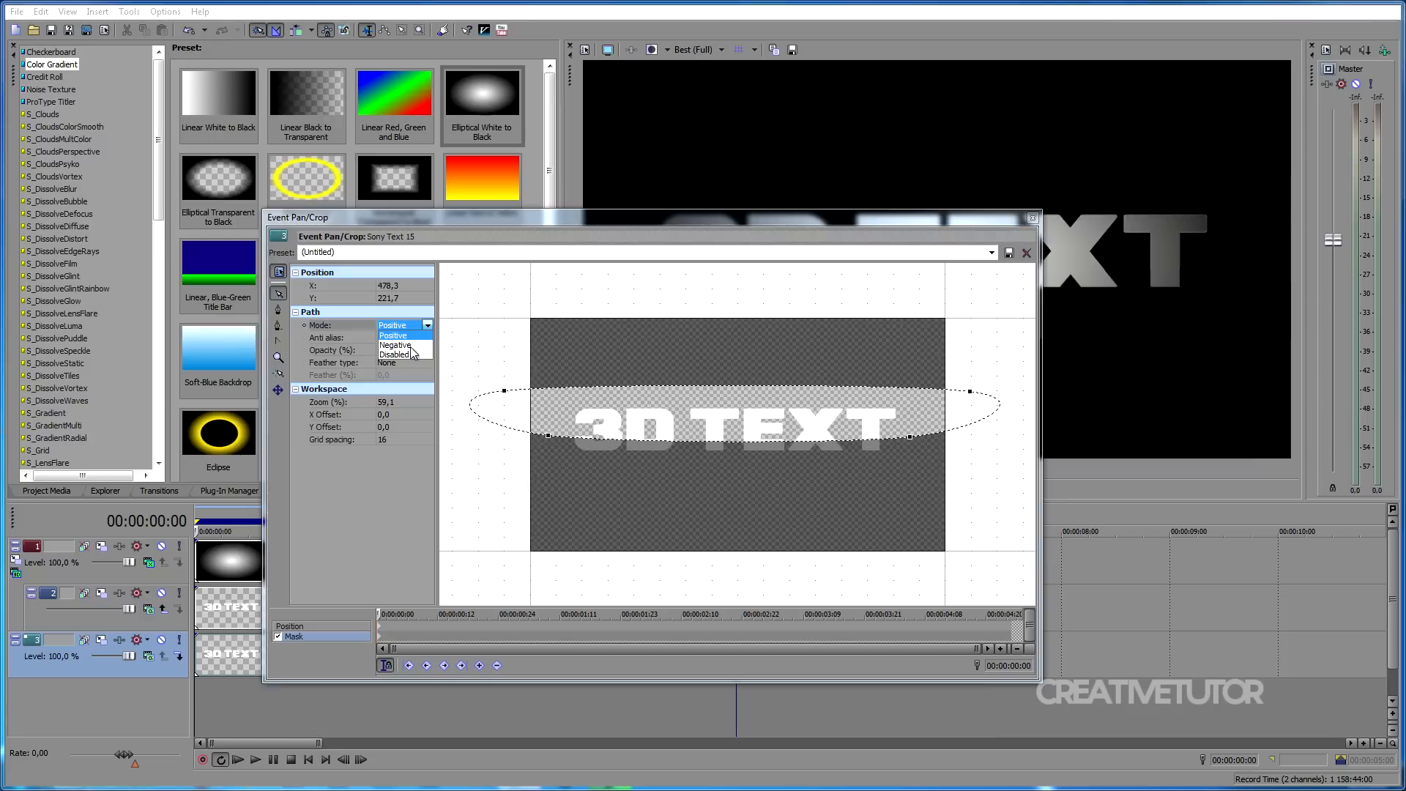
click(394, 348)
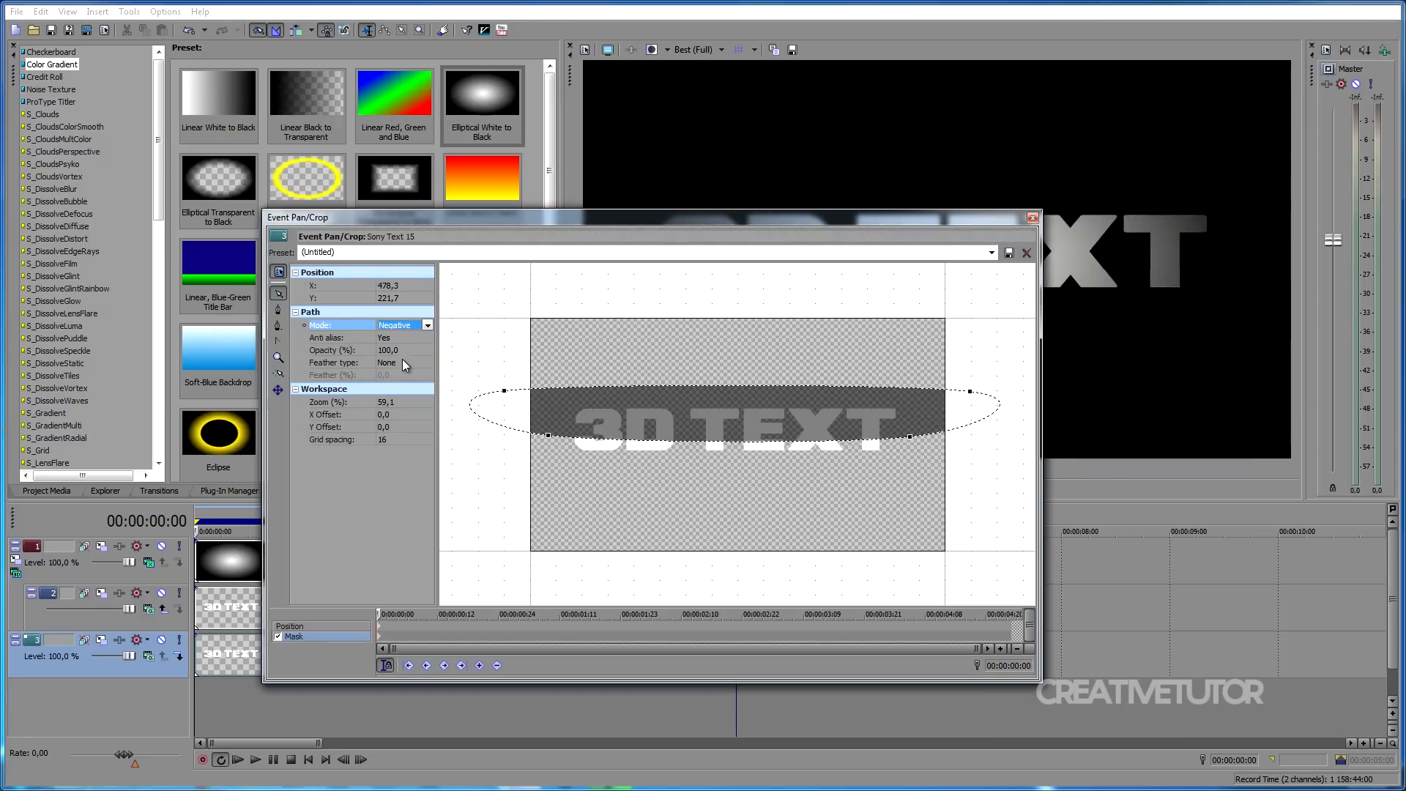
click(403, 362)
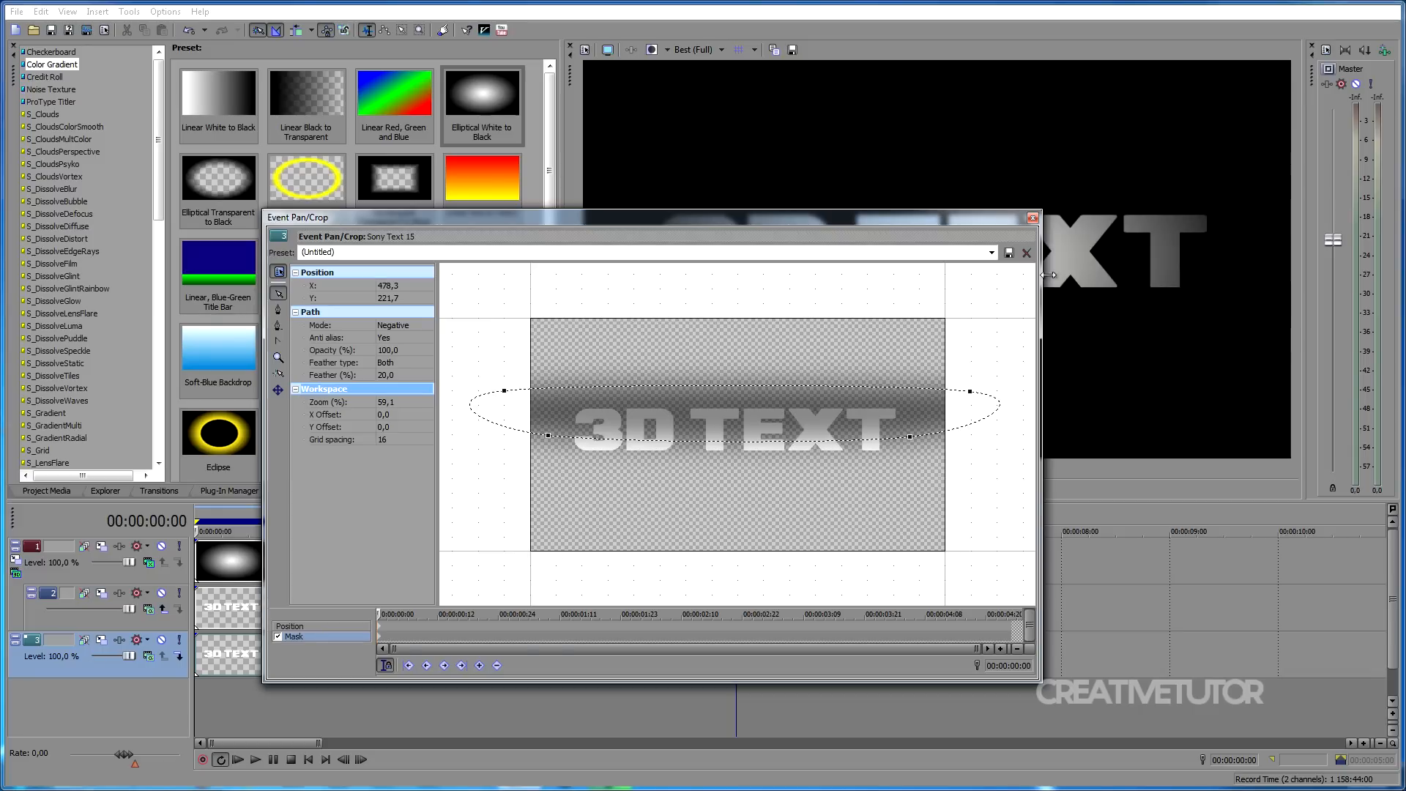
click(1025, 252)
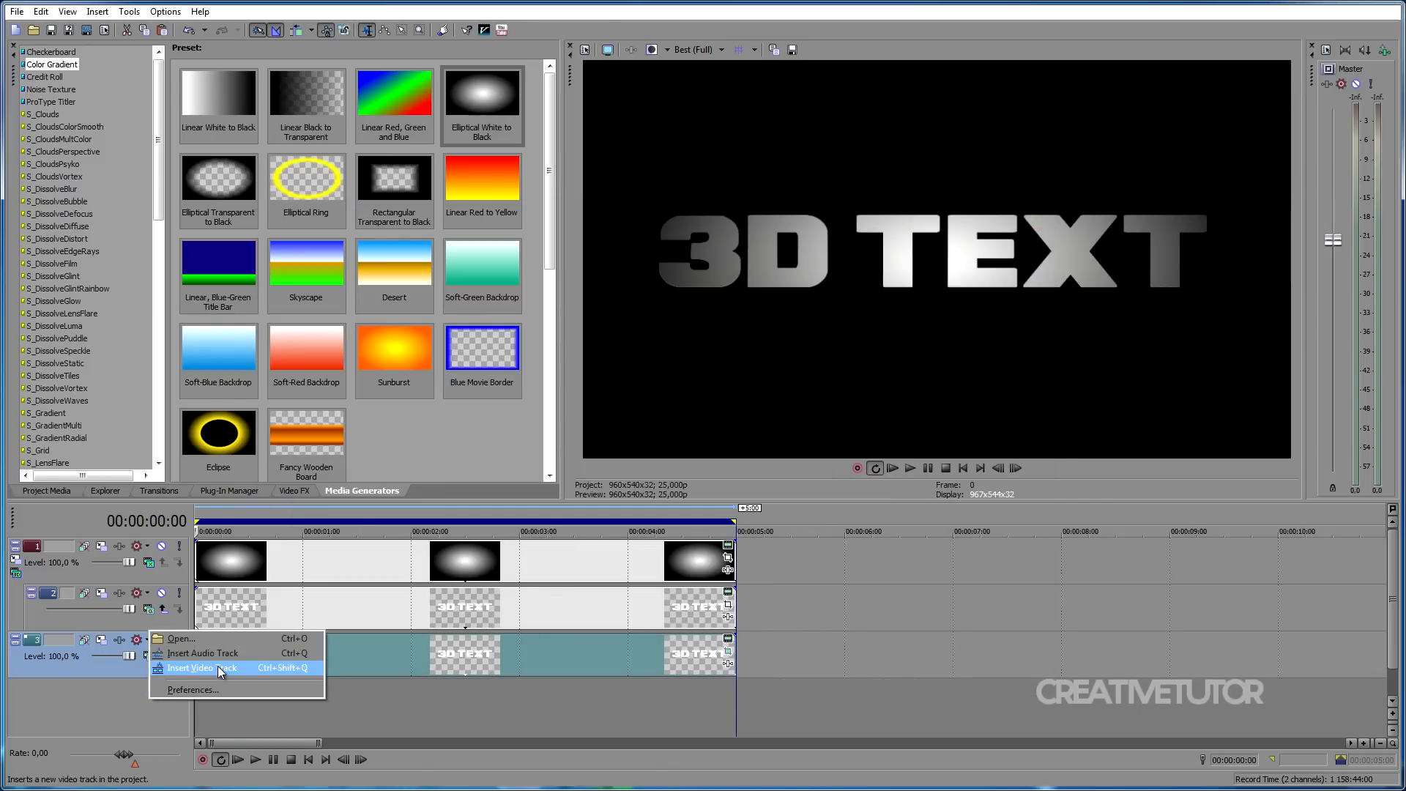
- Insert three video tracks and paste new copies of the '3D TEXT' events onto each
click(192, 667)
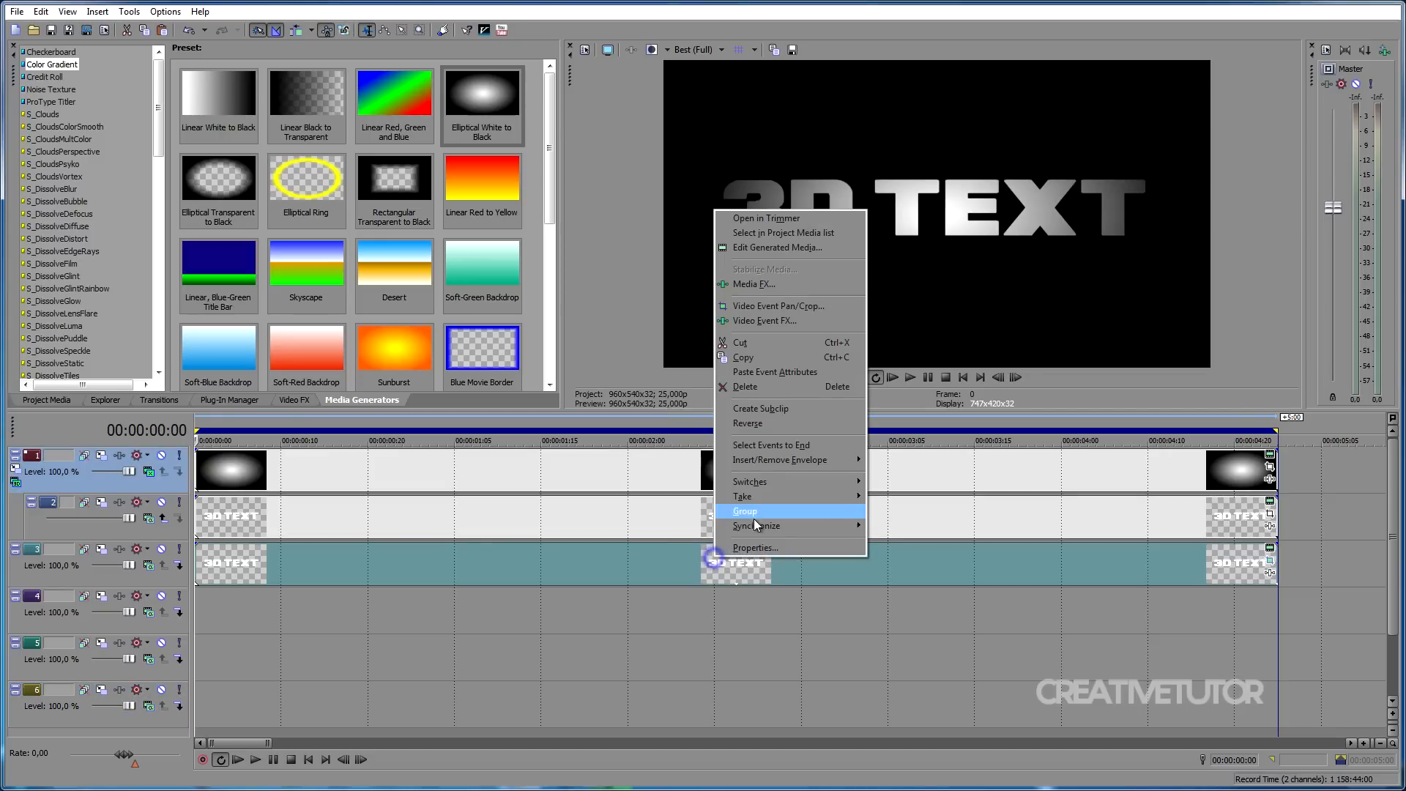
right_click(690, 614)
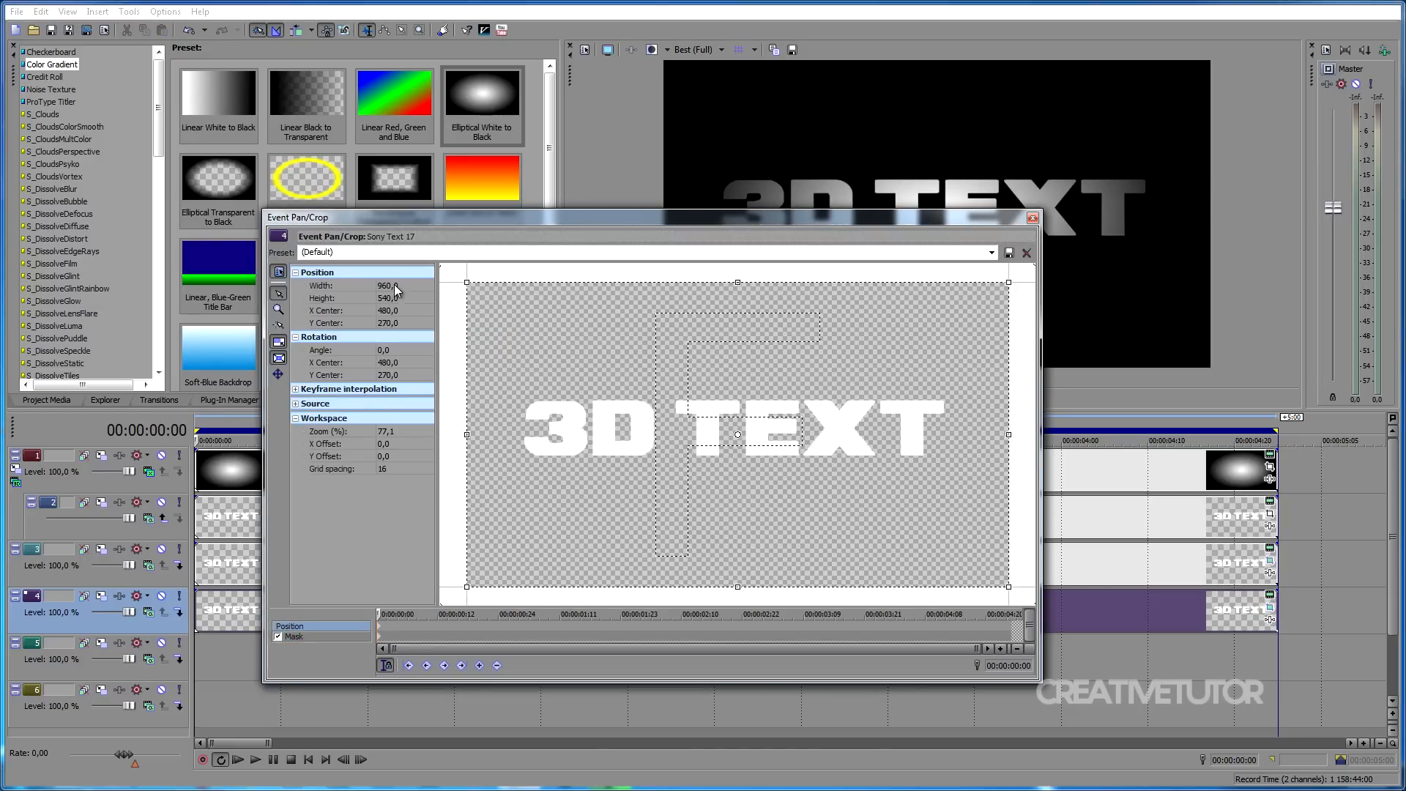
triple_click(386, 284)
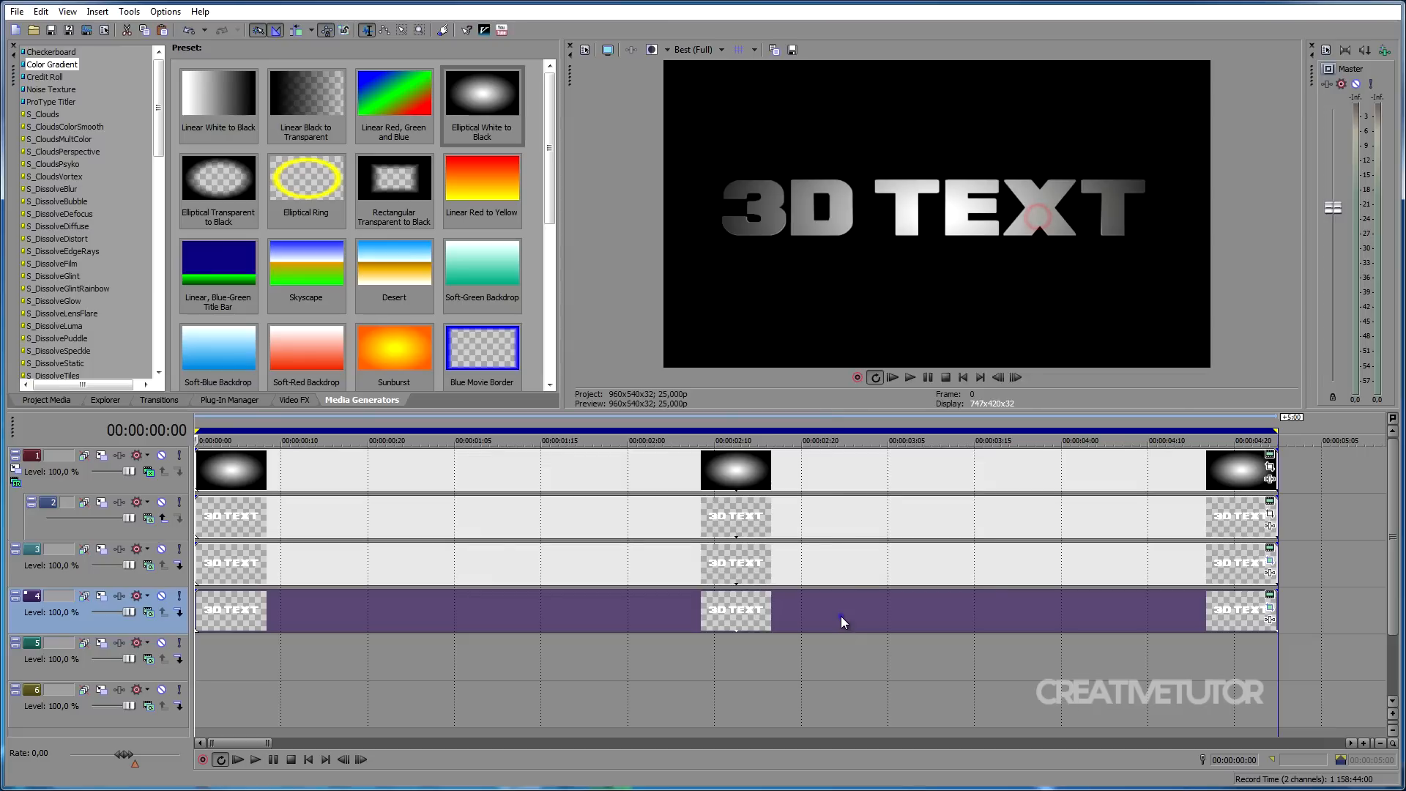
mouse_move(843, 603)
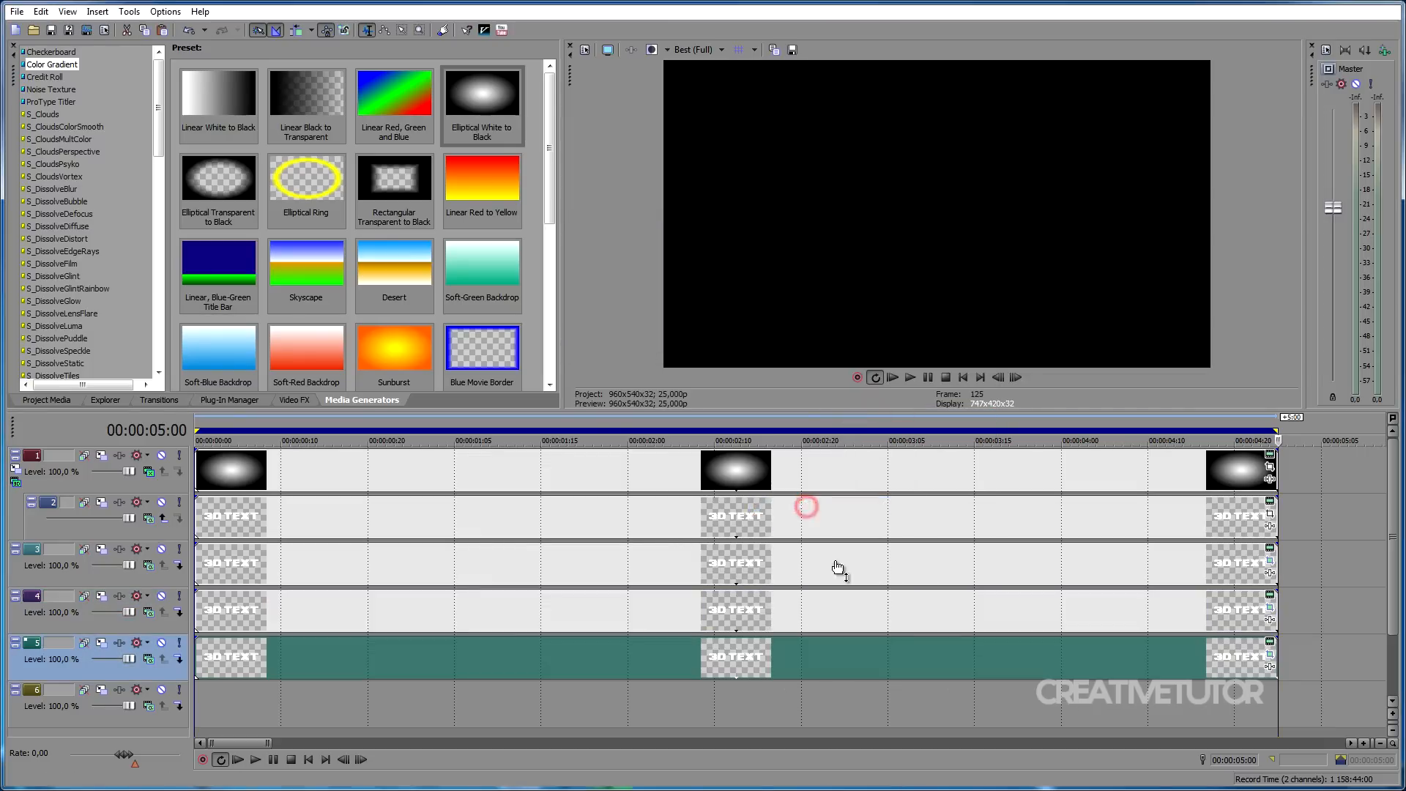
click(1269, 655)
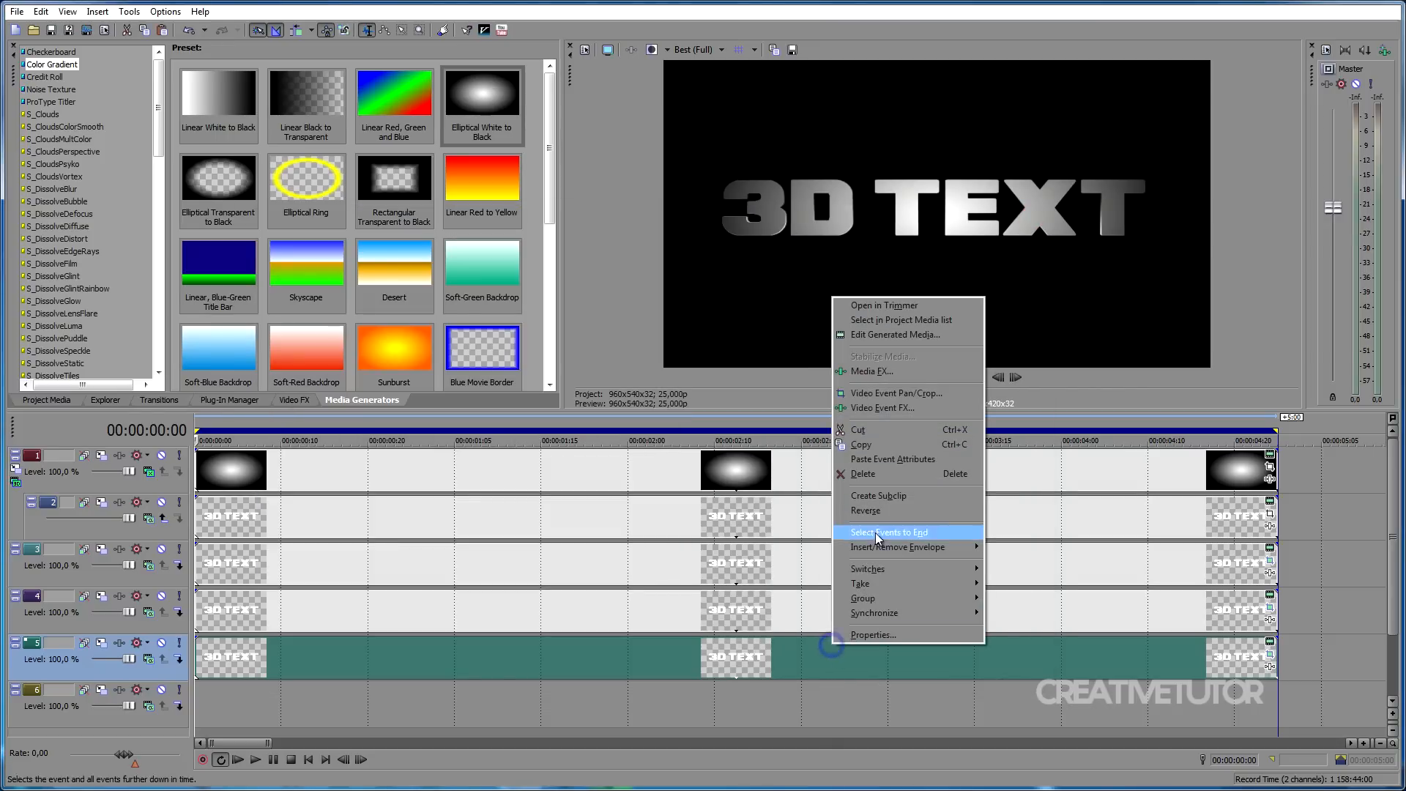
click(887, 531)
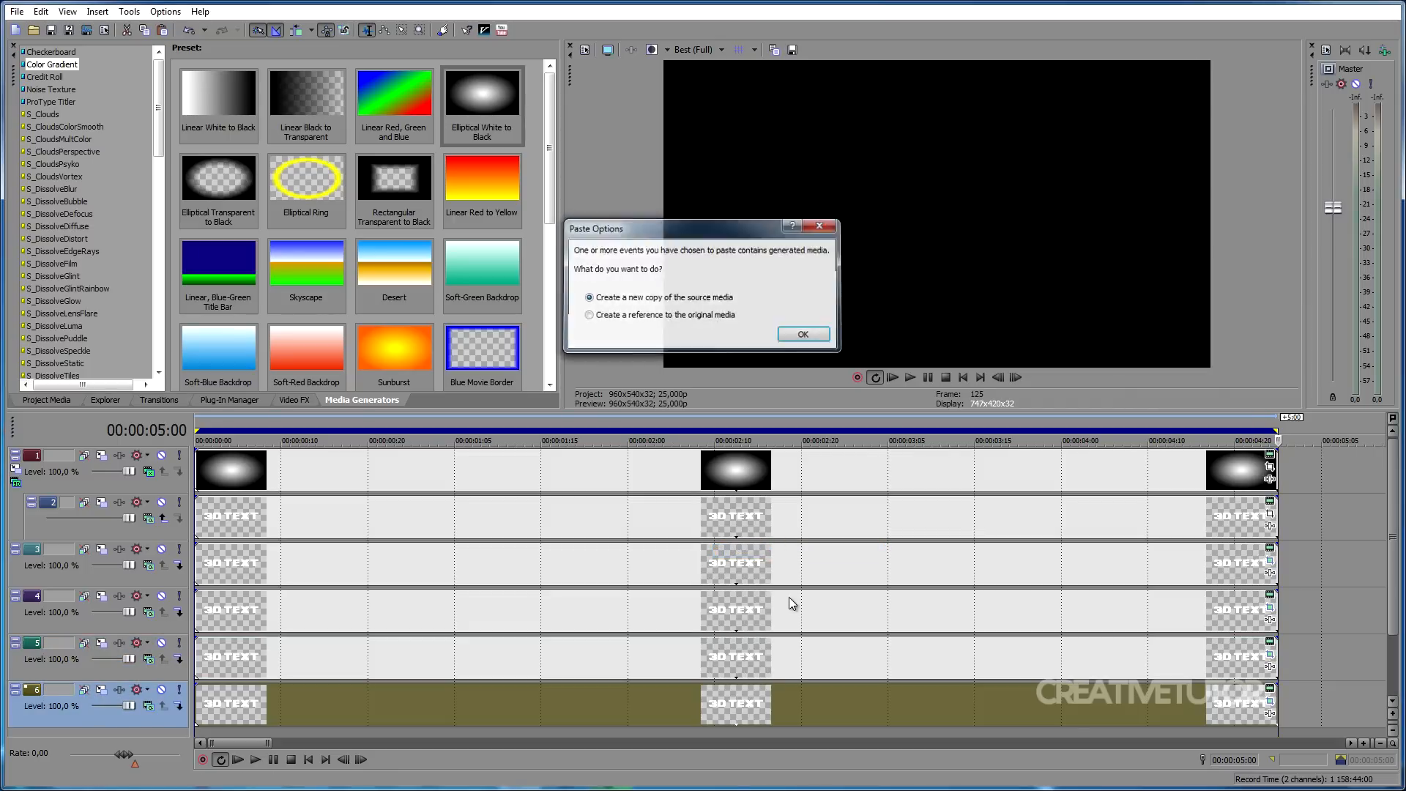
click(802, 334)
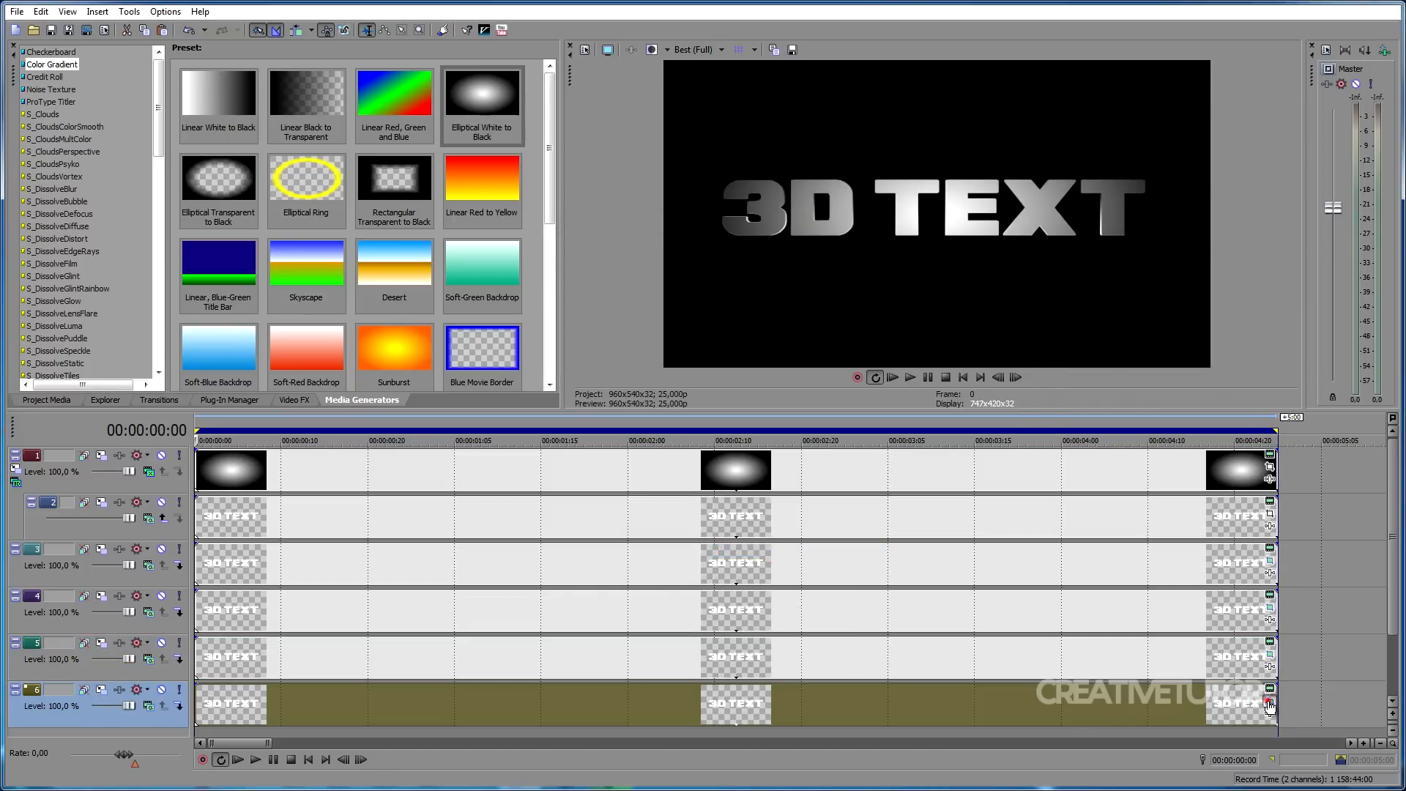
click(1267, 703)
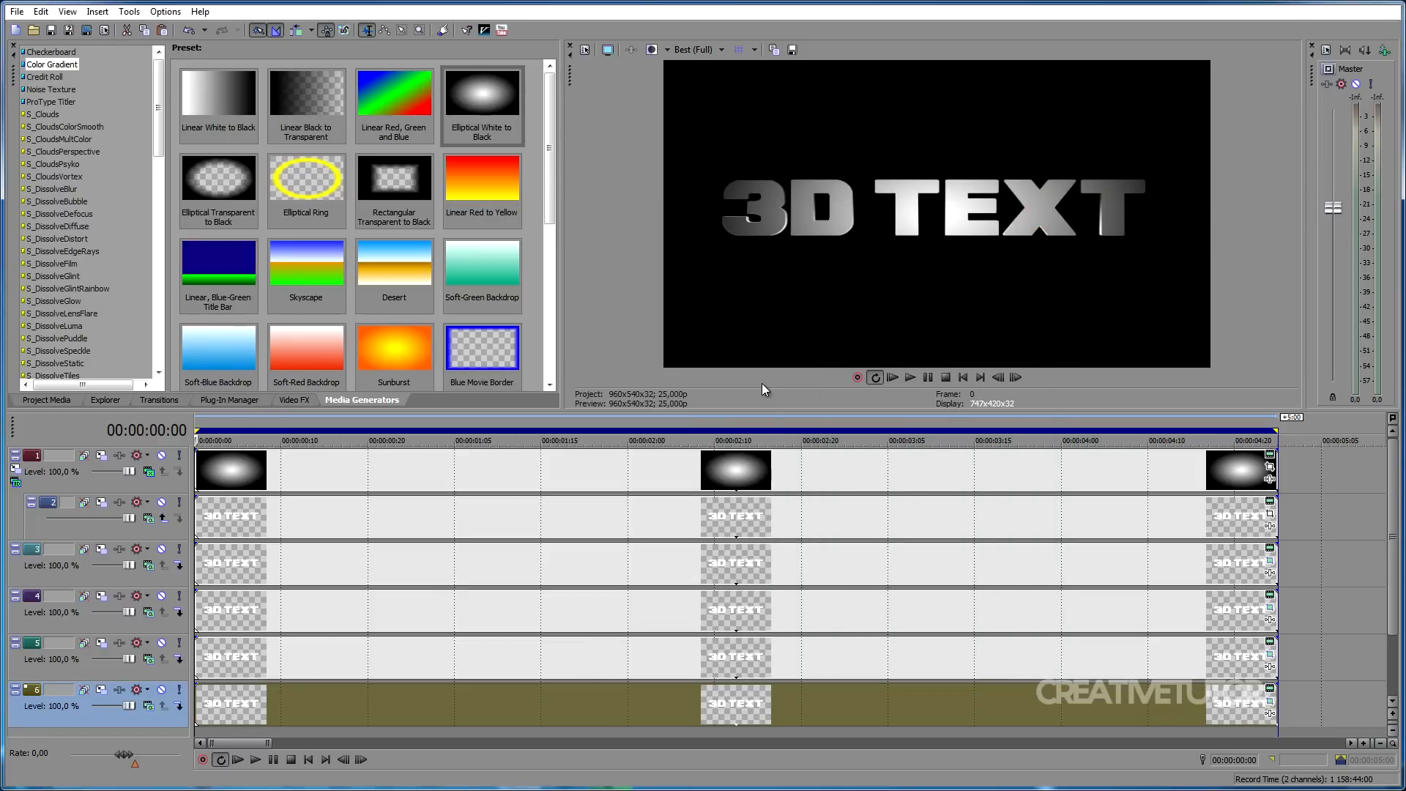
mouse_move(132, 726)
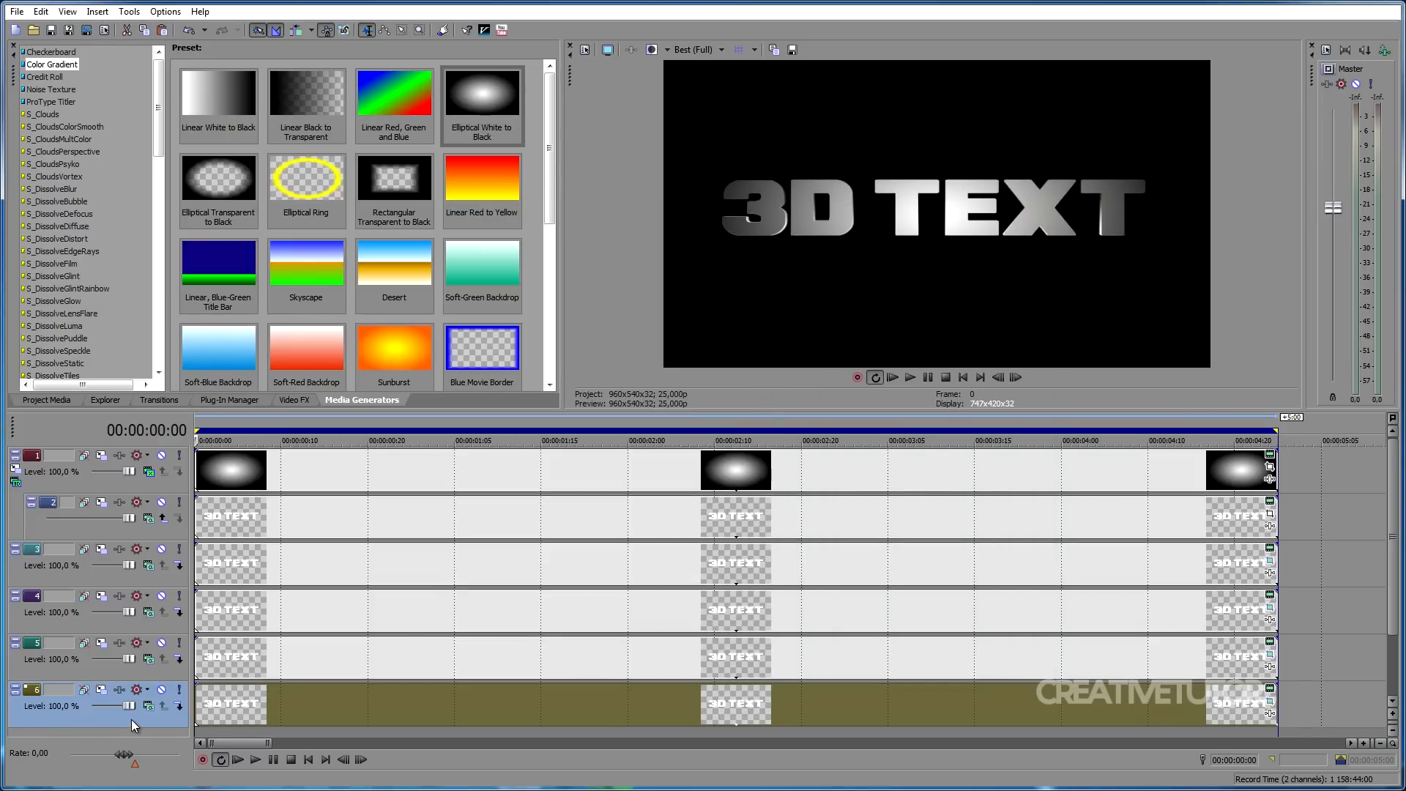
mouse_move(177, 708)
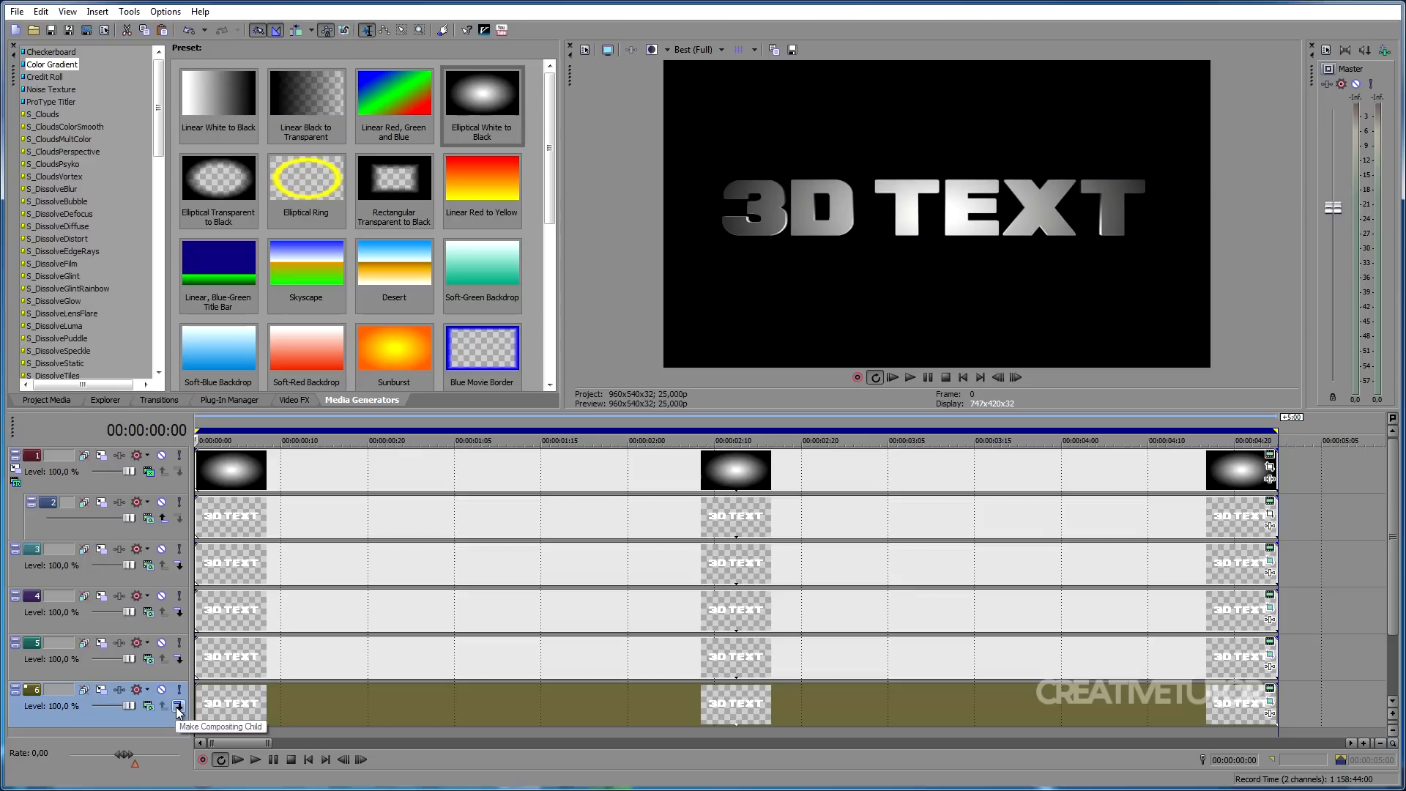
- Make tracks 6, 5 and 4 compositing children under the third video track
click(177, 707)
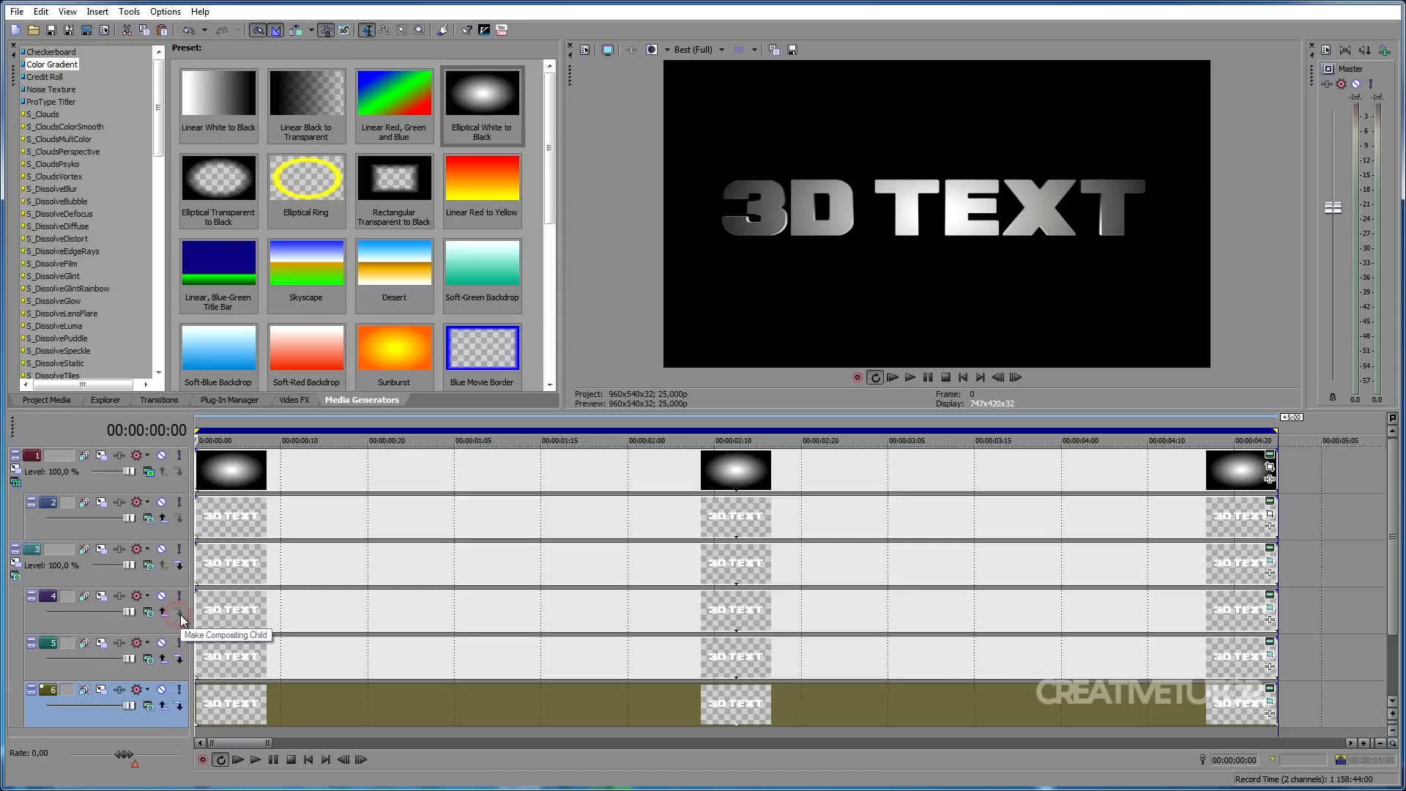
mouse_move(160, 646)
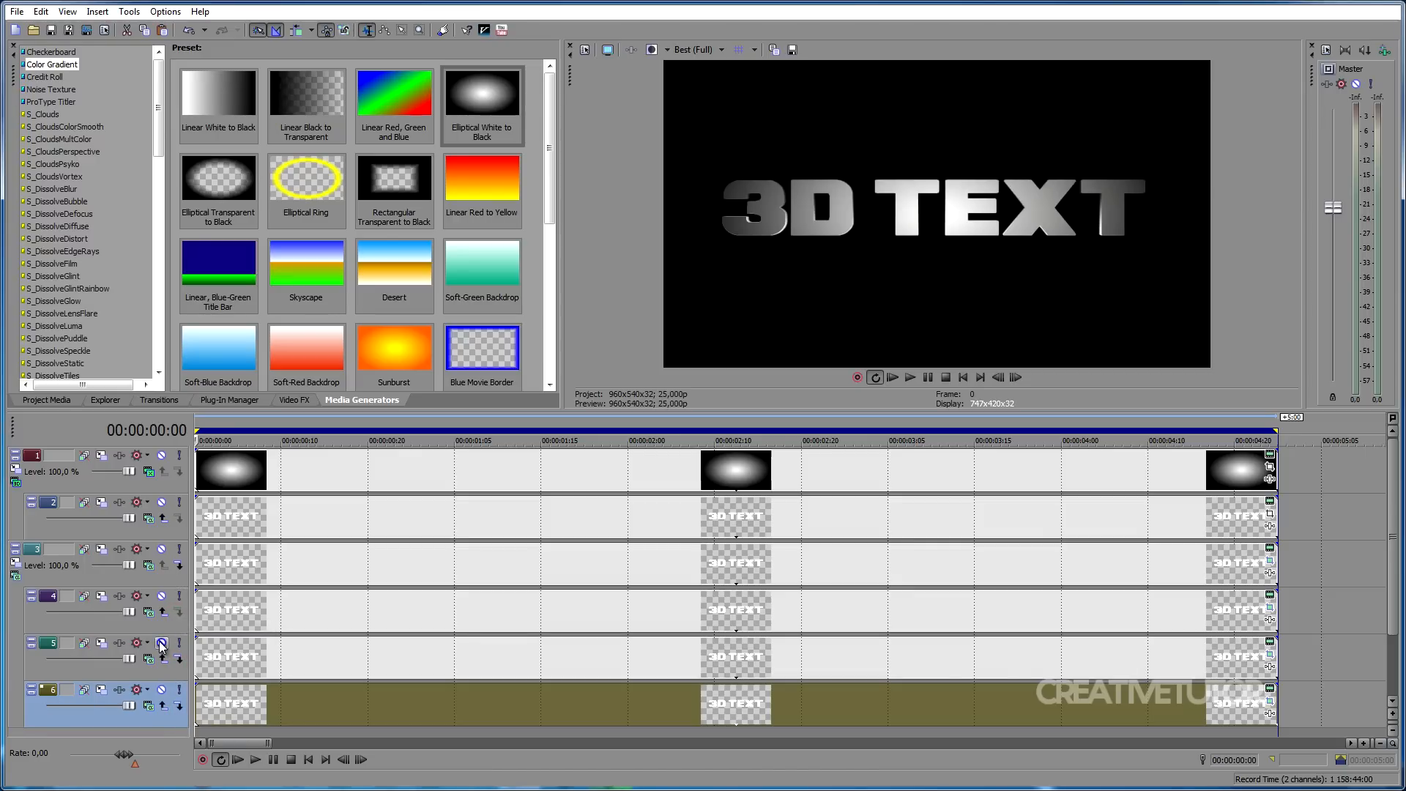
mouse_move(15, 576)
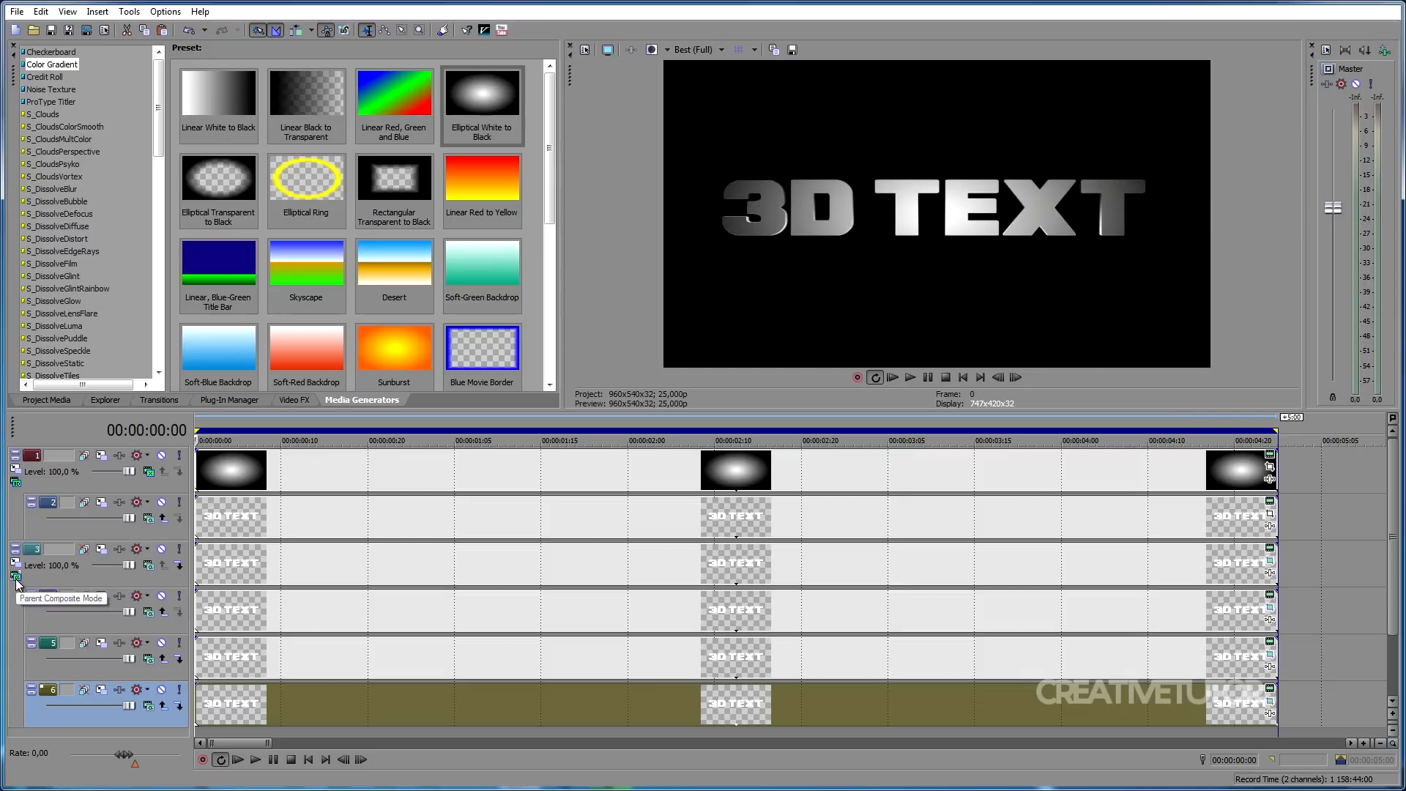
click(16, 578)
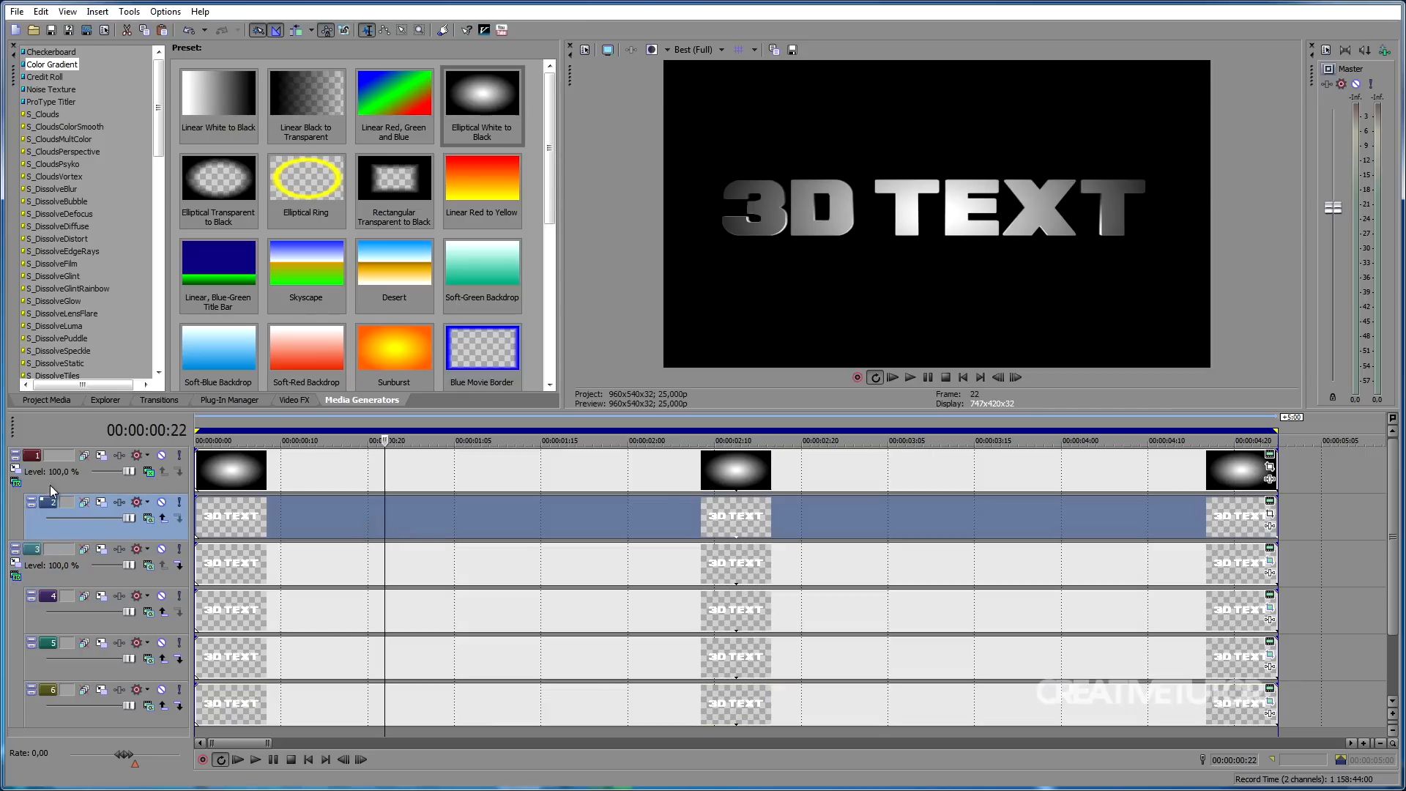
- Set 3D Source Alpha and keyframe Y orientation for tracks 1 and 3, ending at 3.4
click(16, 467)
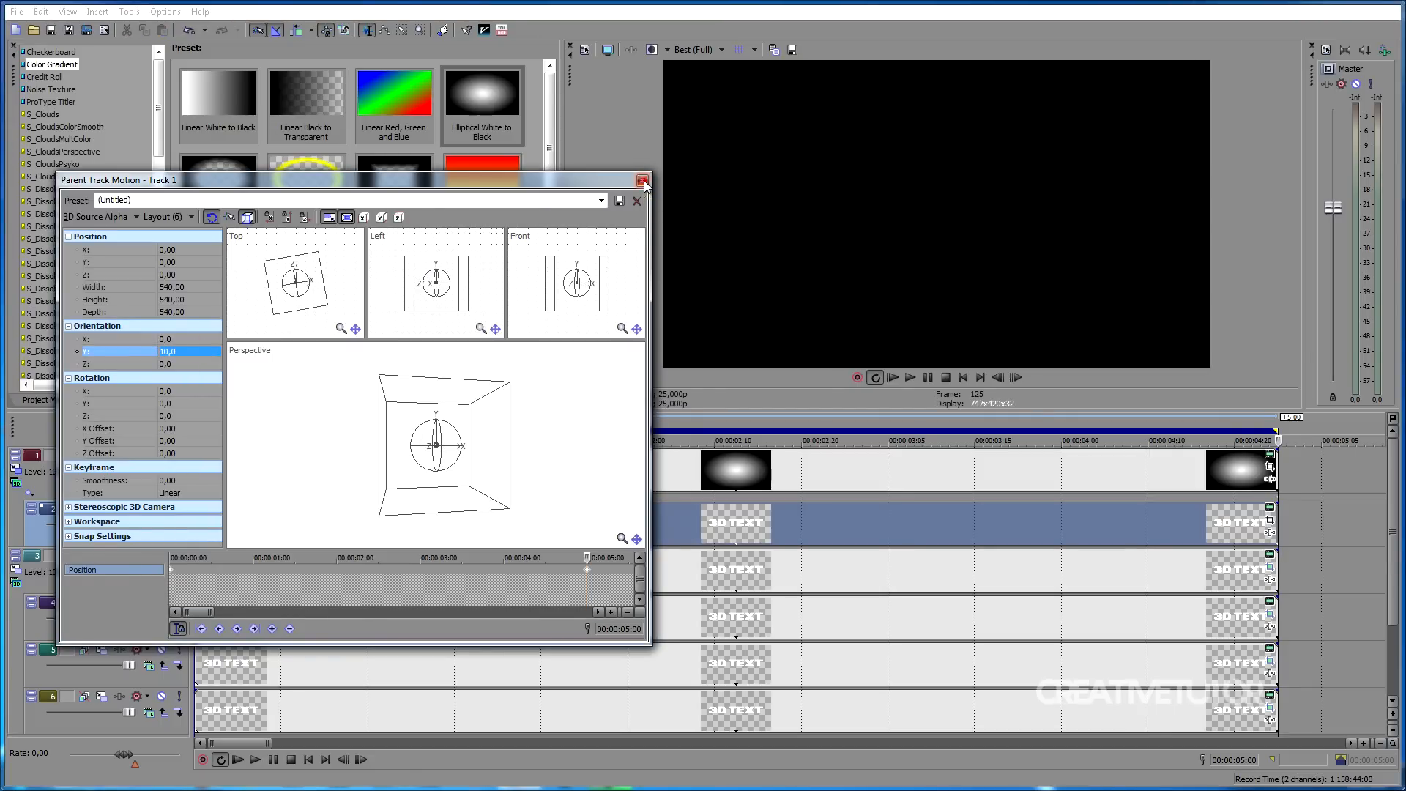
click(642, 179)
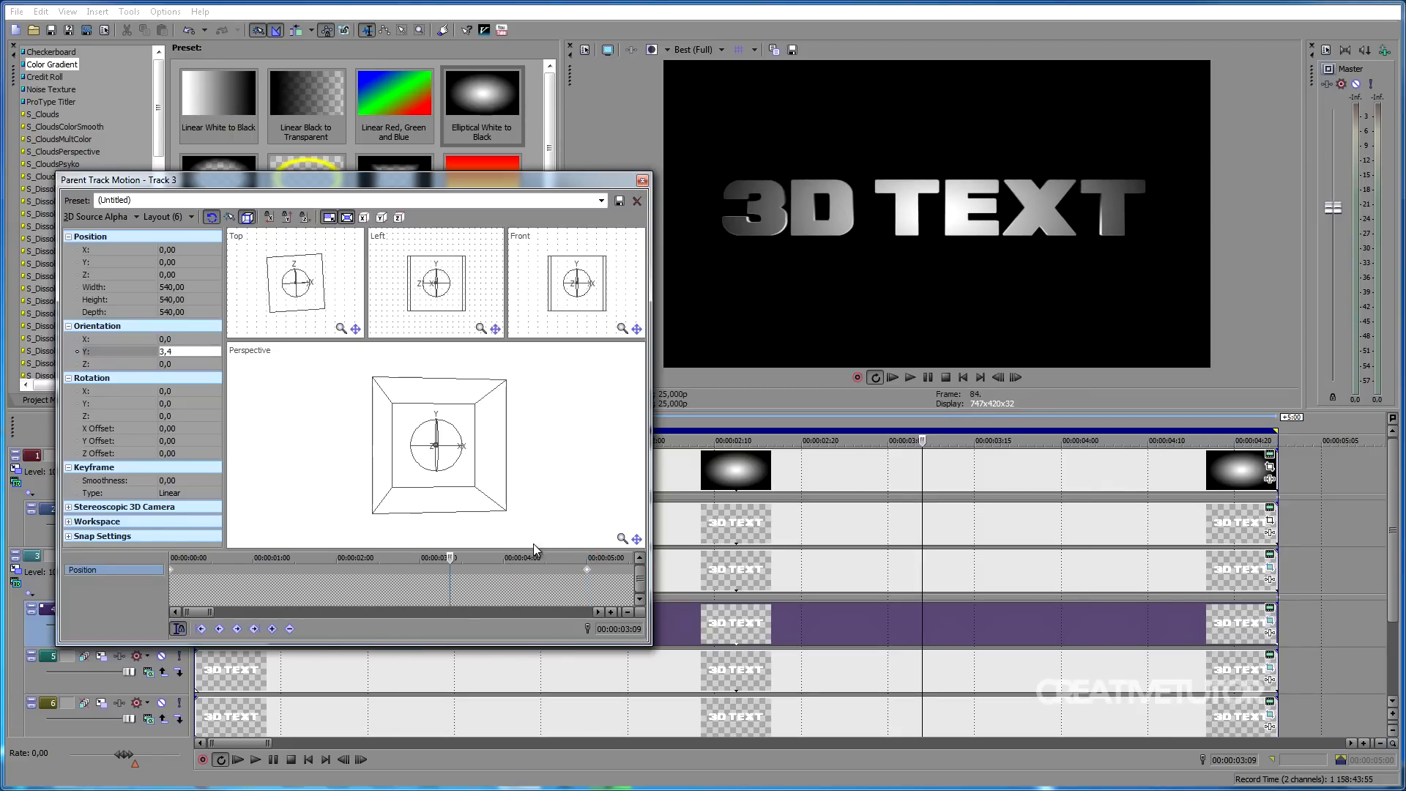
- Enable a black drop shadow and black outline on the text, adjusting feather and width
click(636, 180)
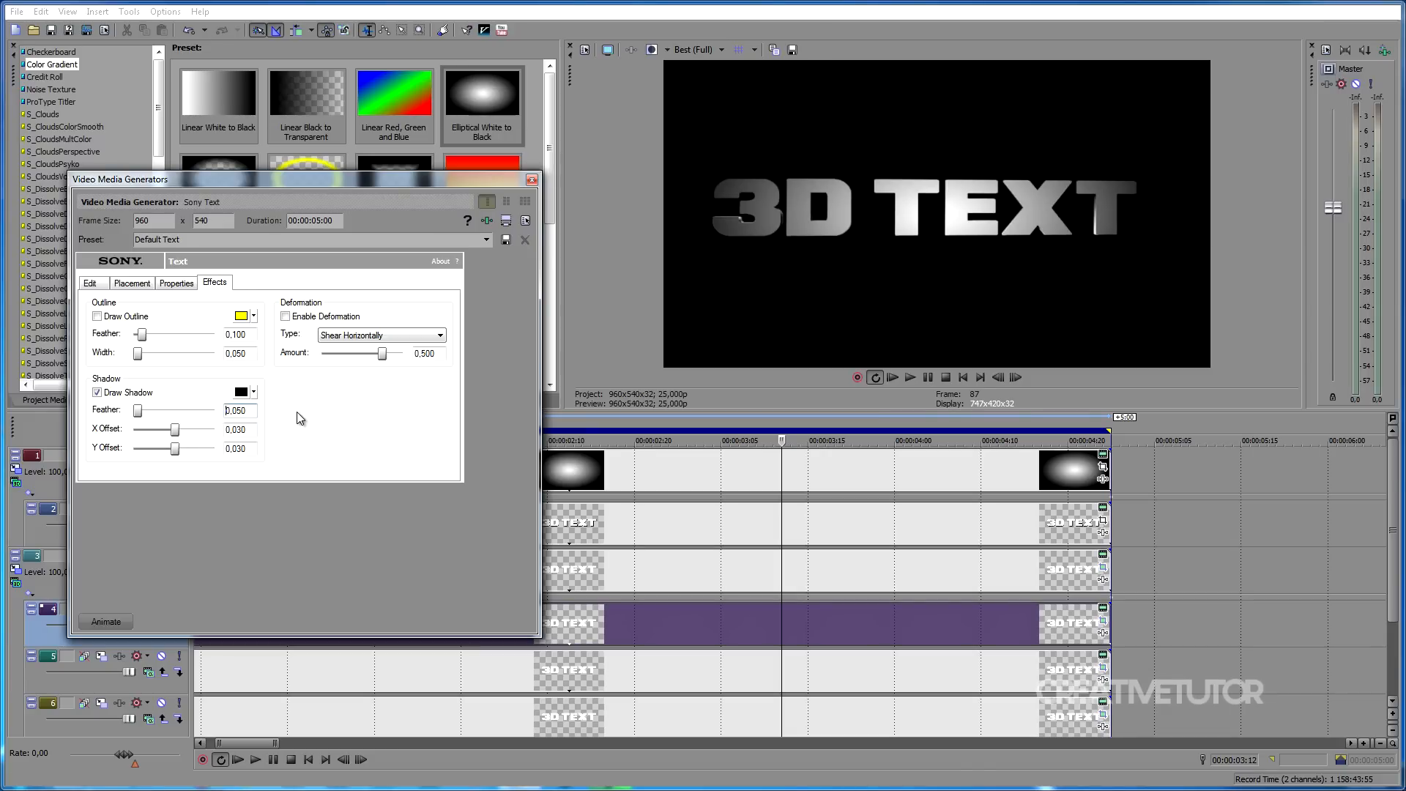
click(97, 316)
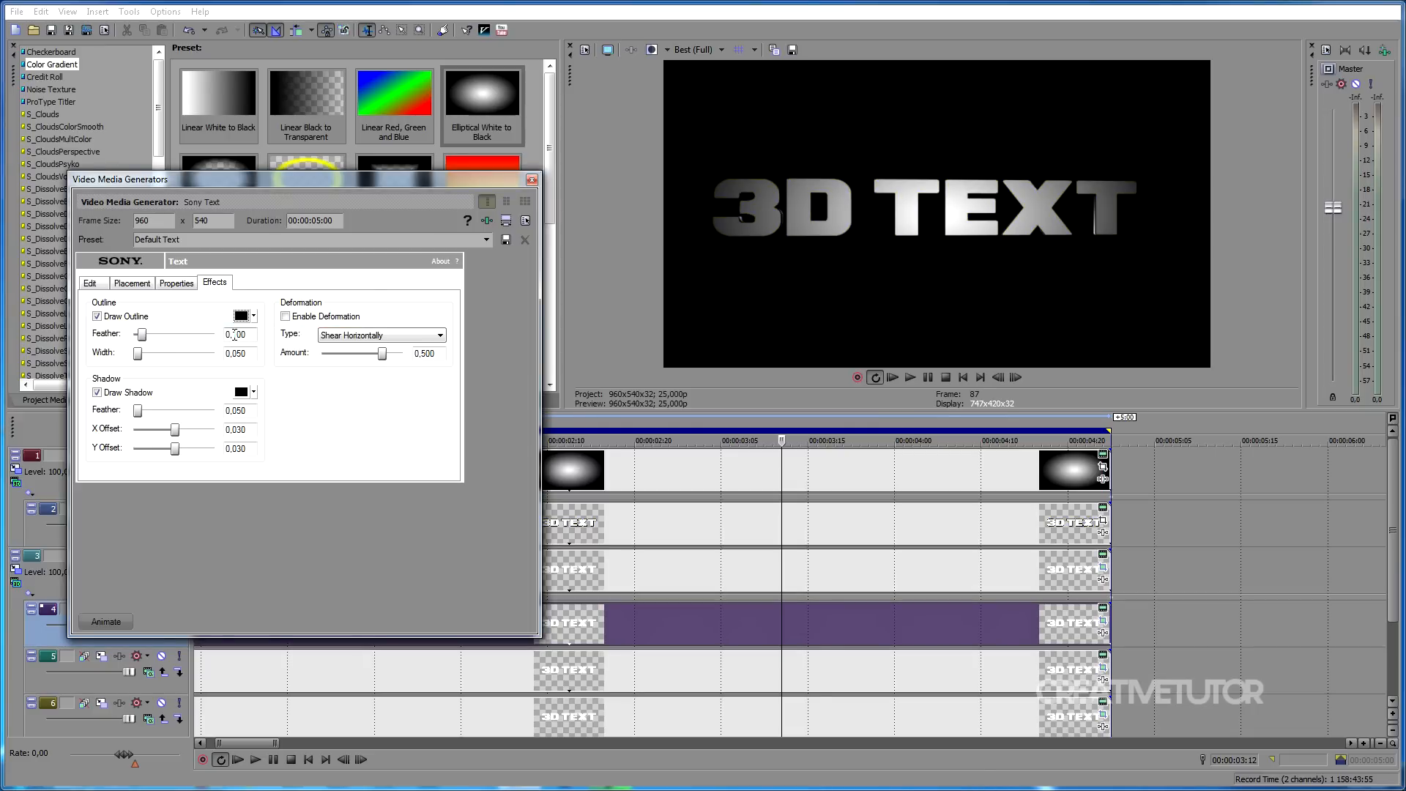
triple_click(236, 334)
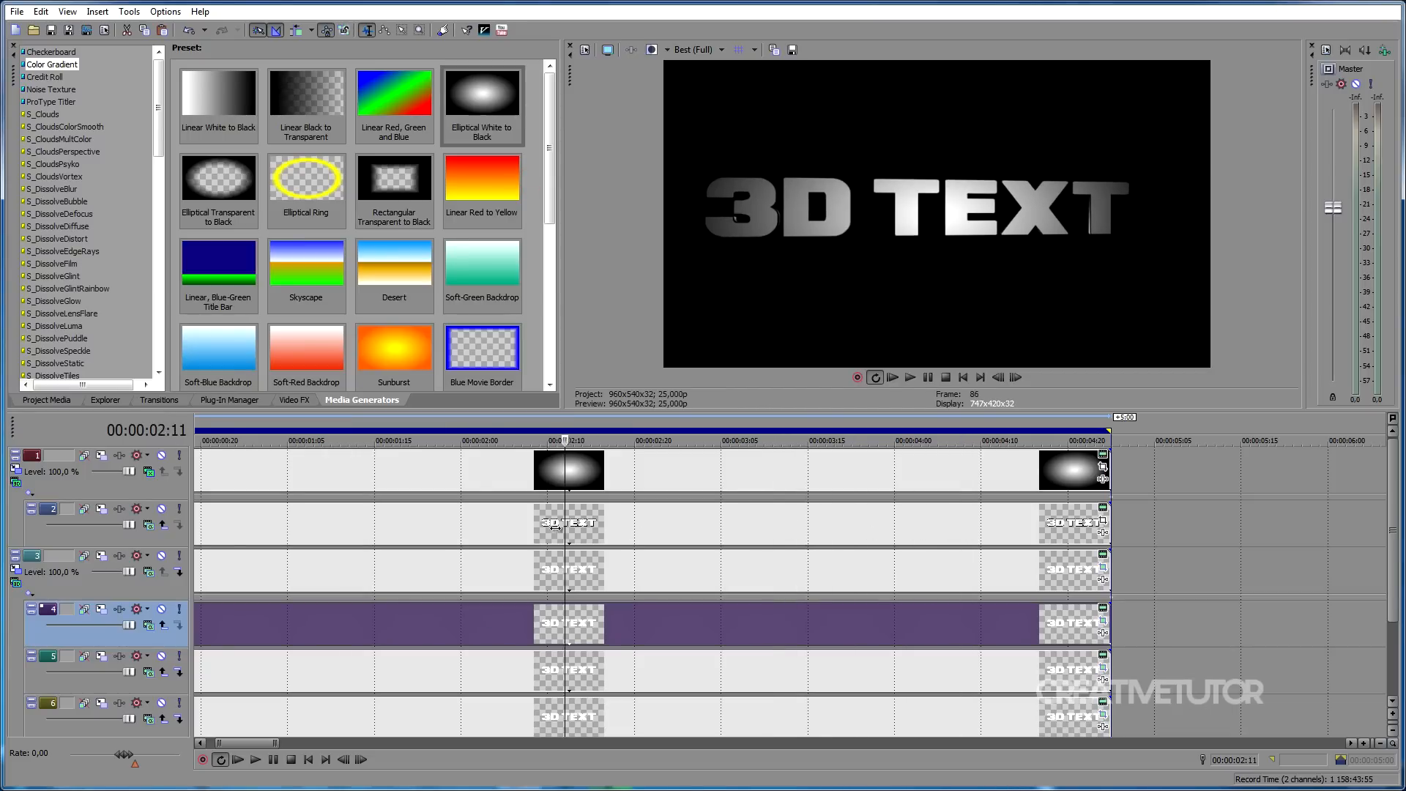
click(407, 439)
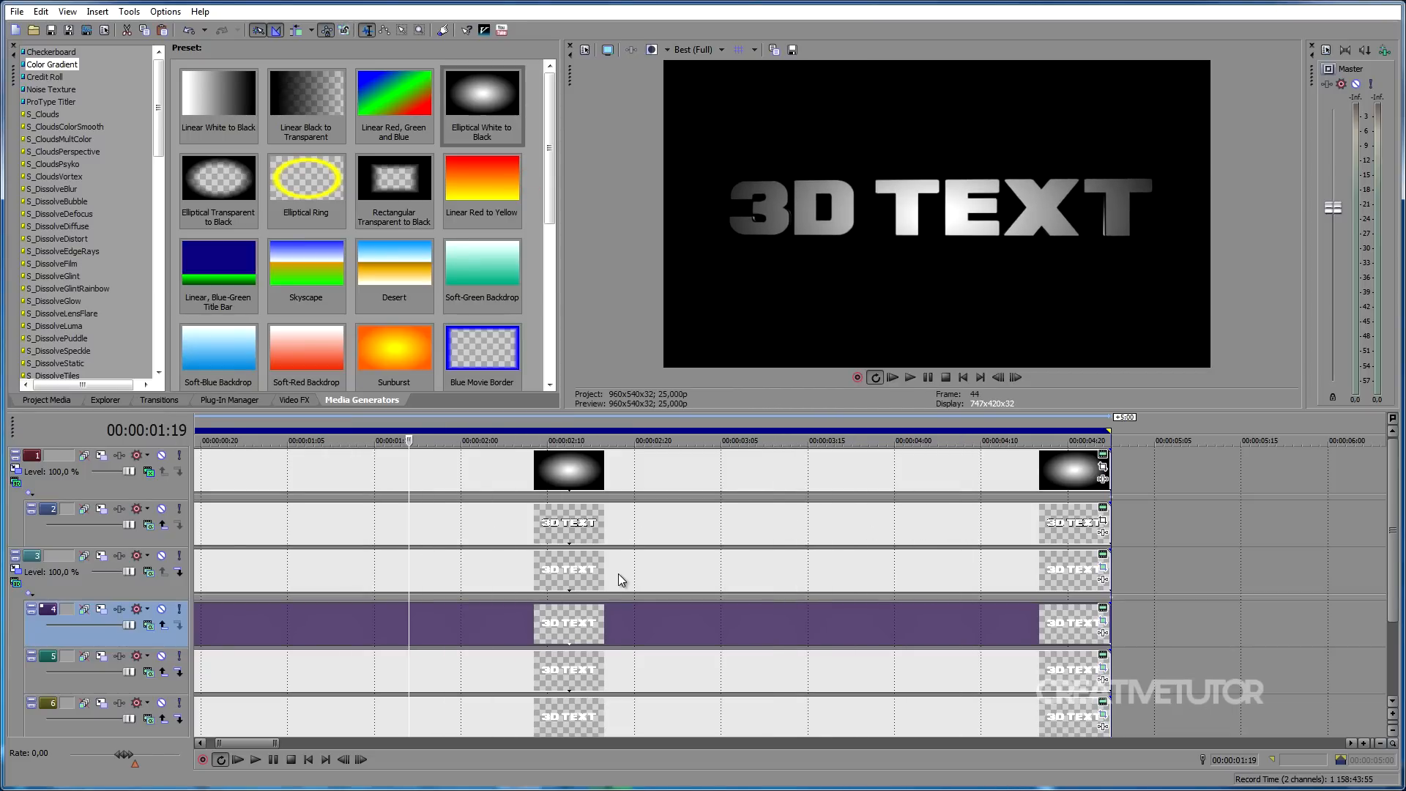